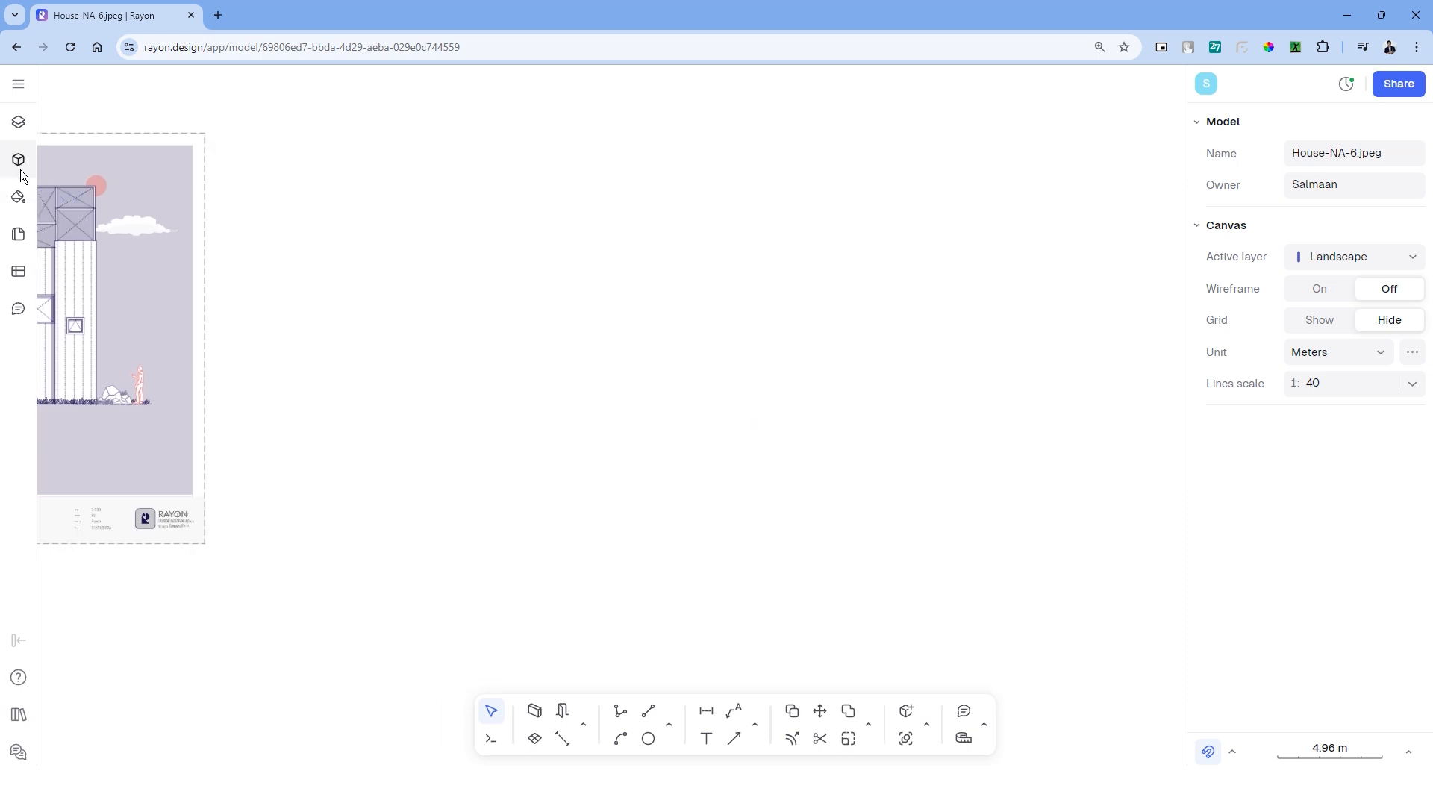
Make Walls the active layer and start tracing the wall and stepped footing outline with Polyline.
click(18, 121)
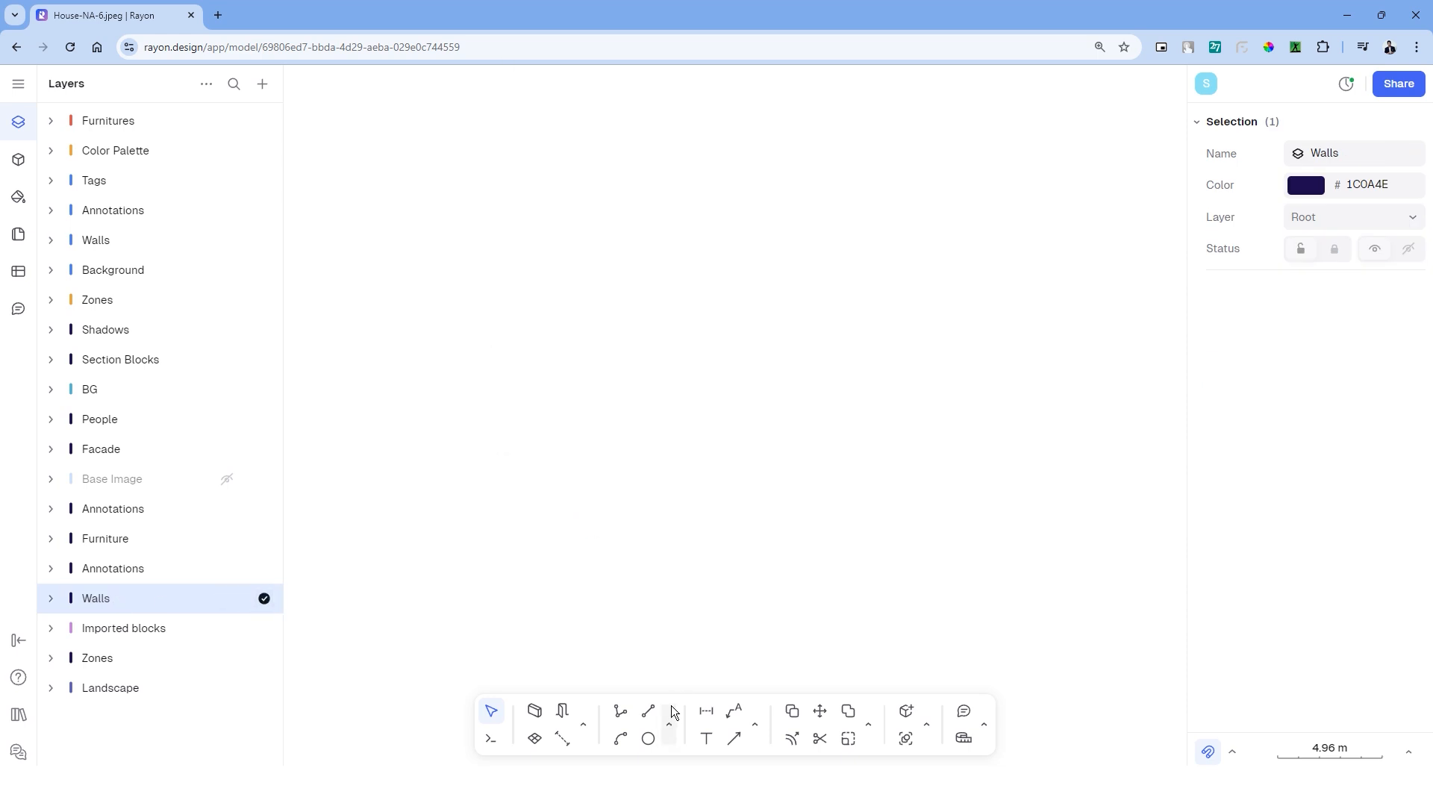
click(619, 711)
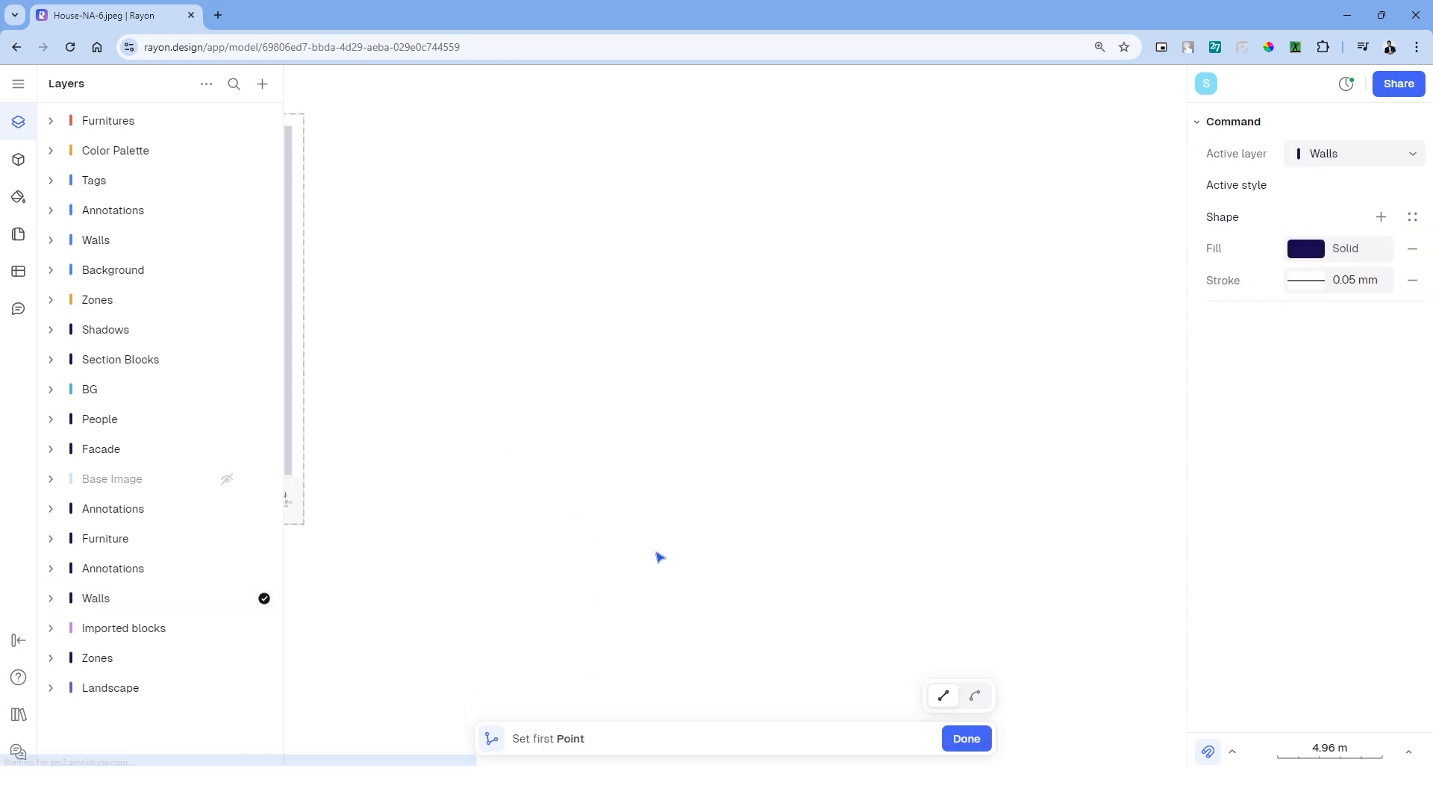
click(52, 598)
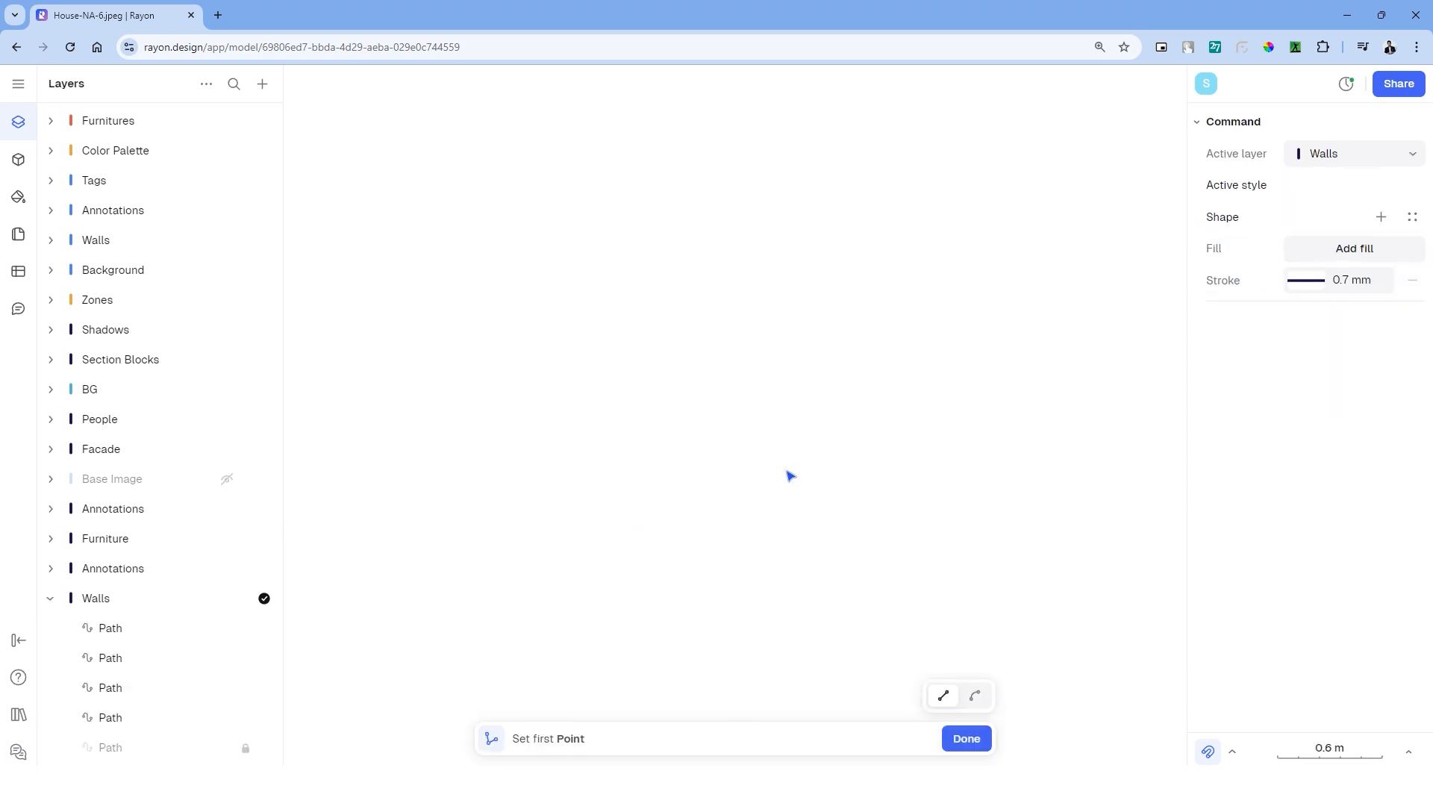
click(753, 274)
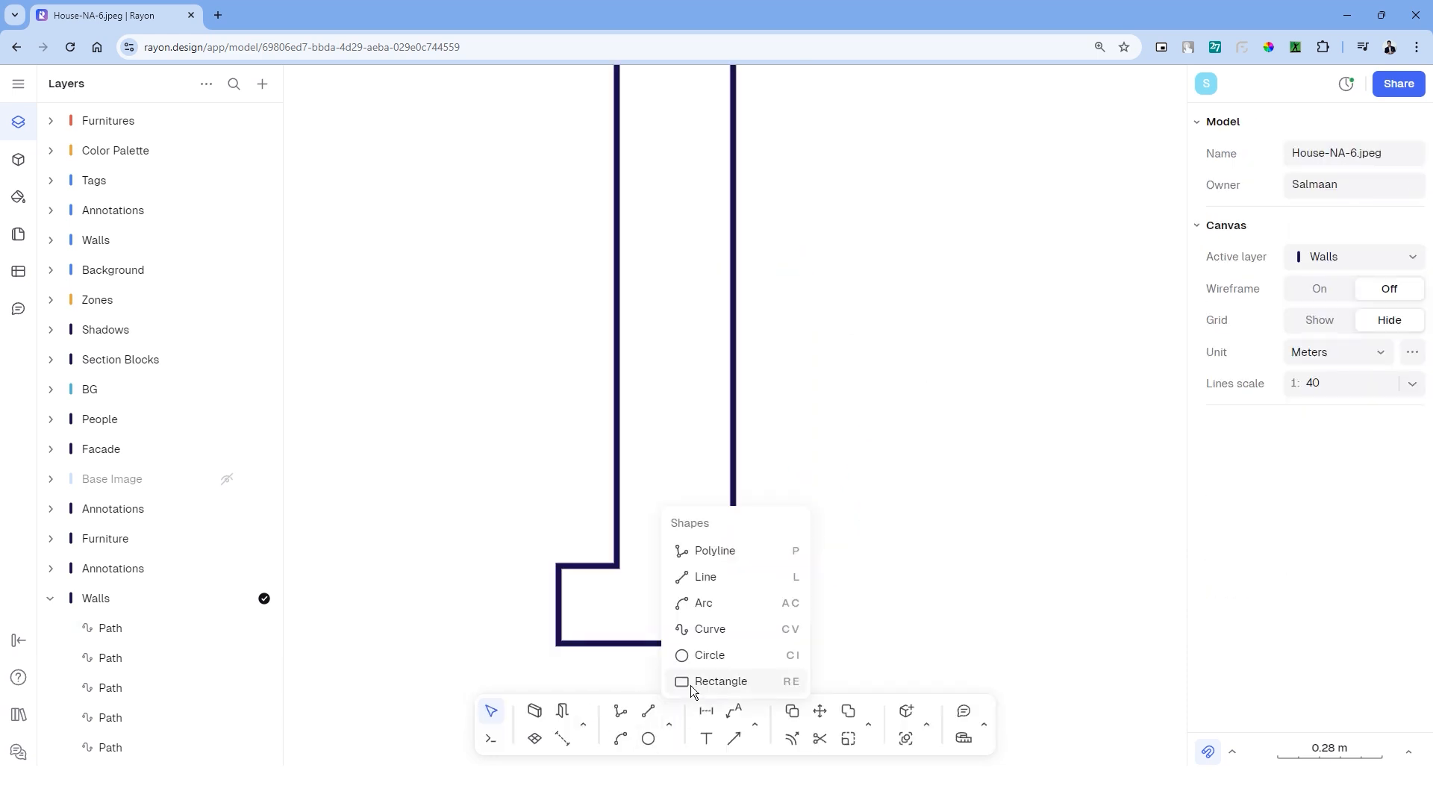
Draw rectangular blocks inside the wall and ground-level lines left and right of it.
click(721, 681)
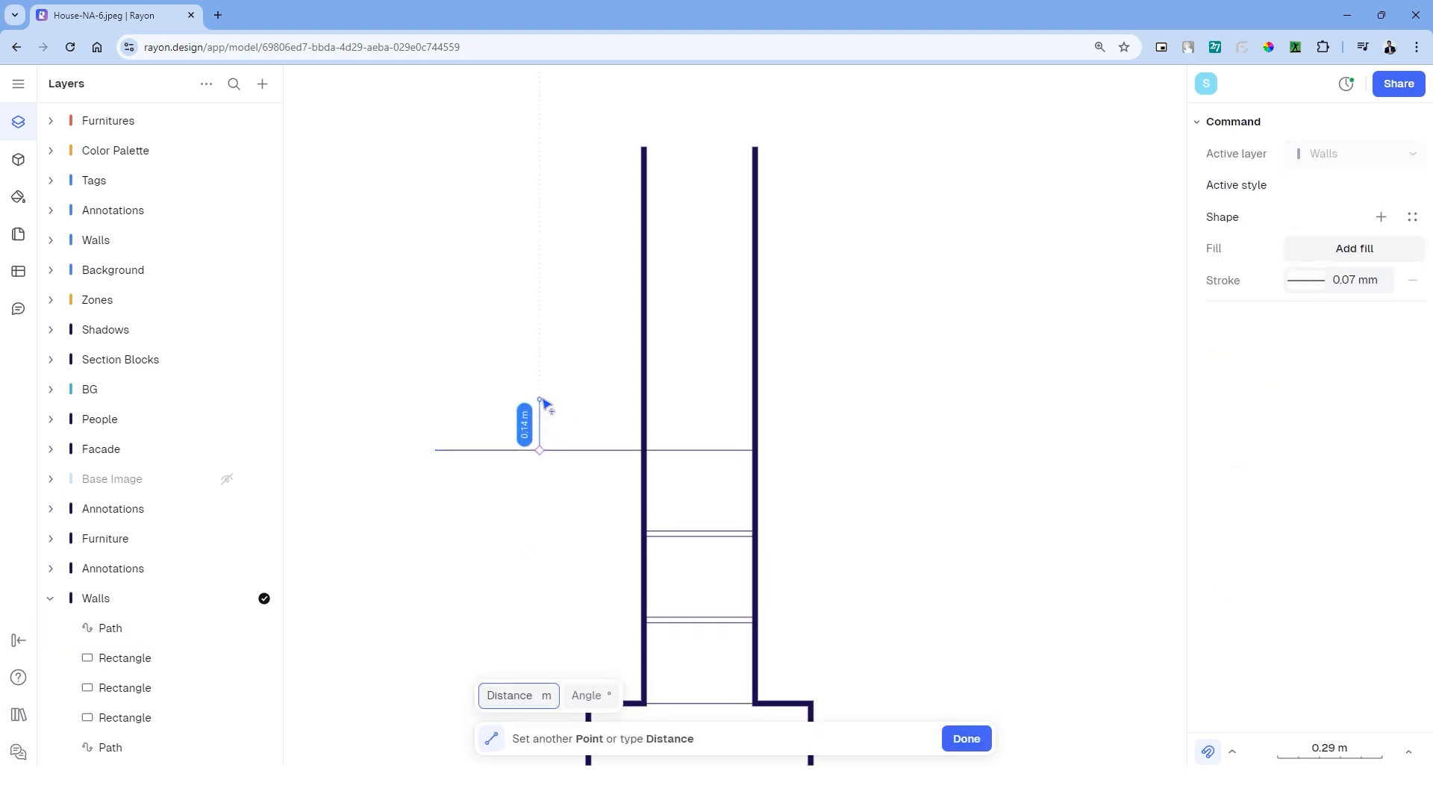
click(965, 738)
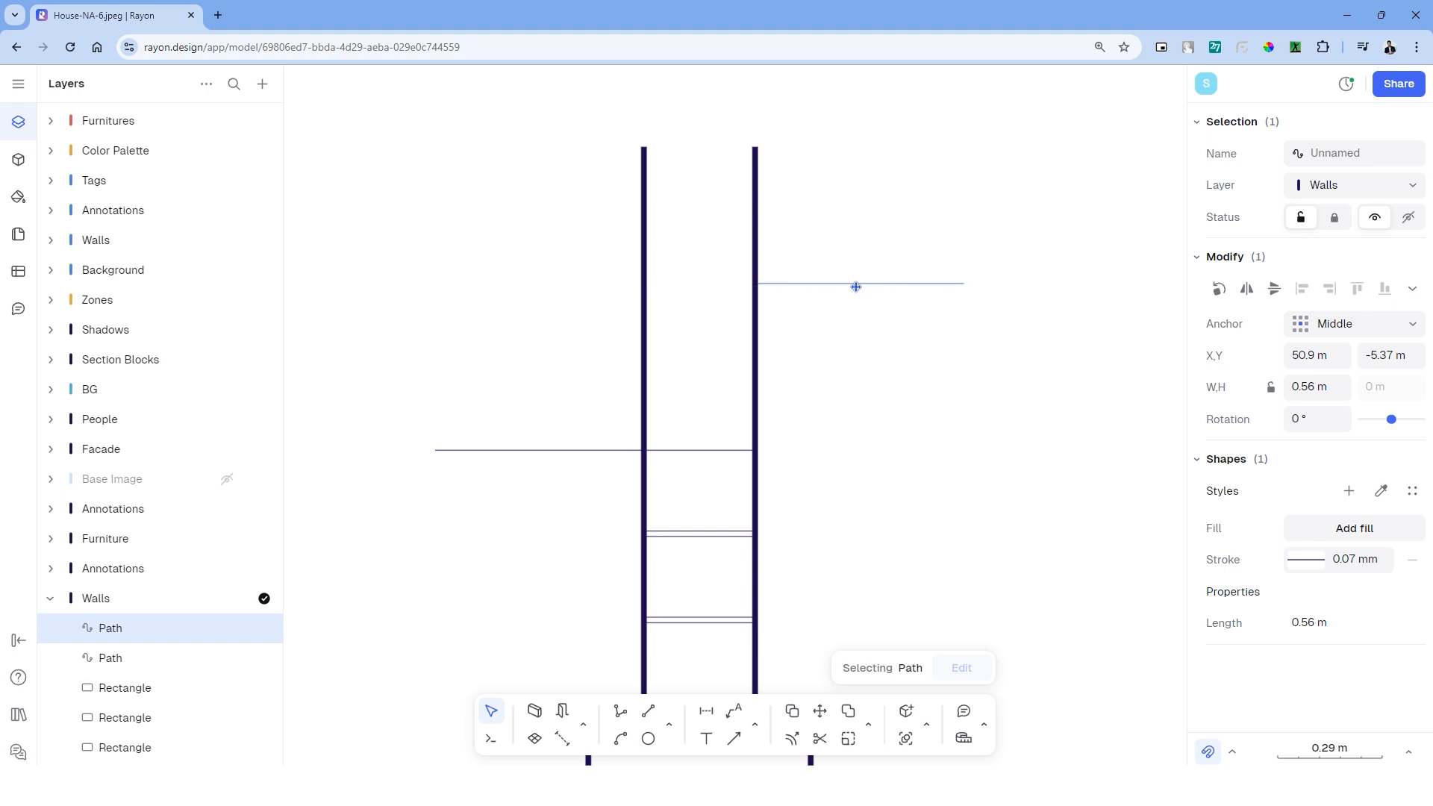
click(846, 403)
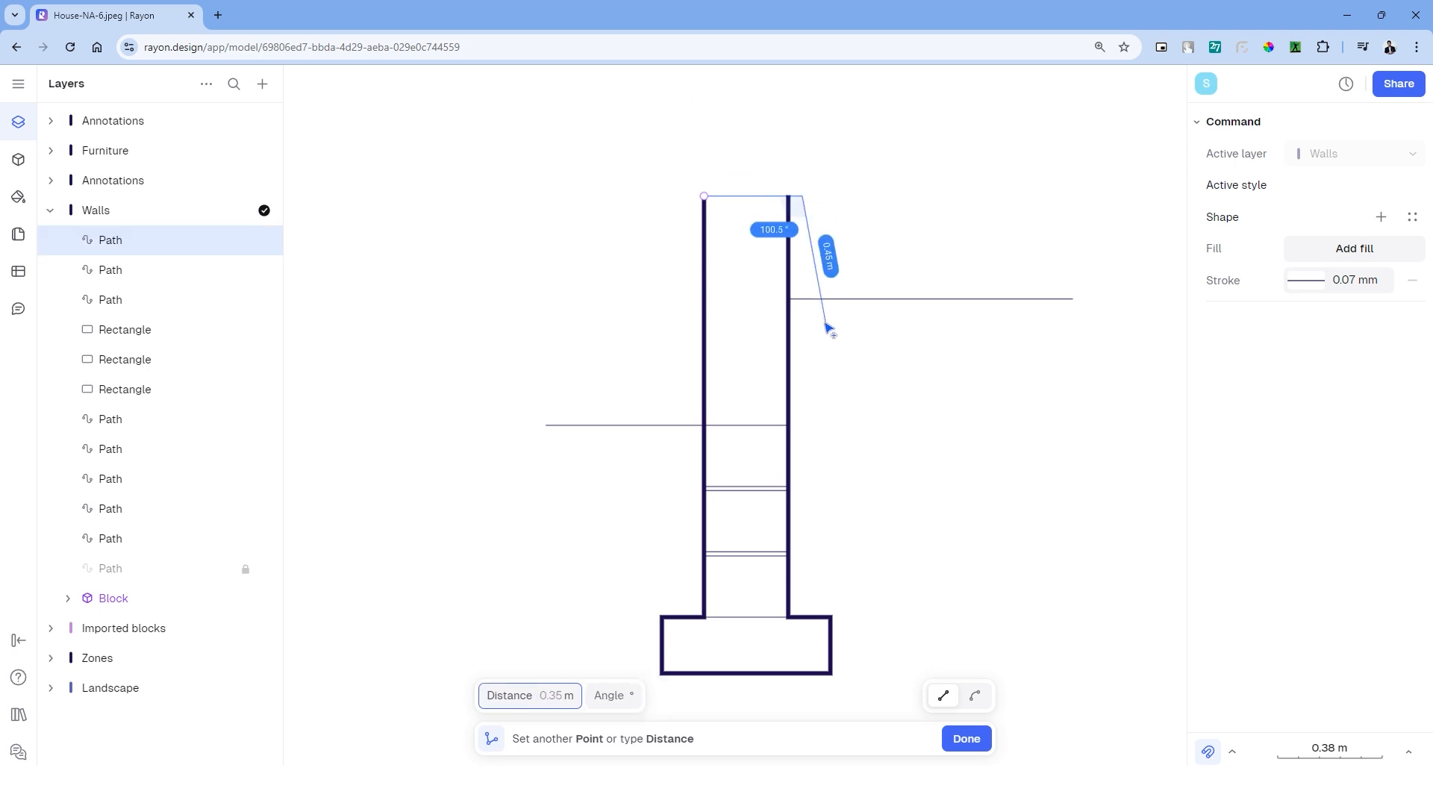
Widen the wall outline's upper section above ground, forming a ledge.
click(965, 738)
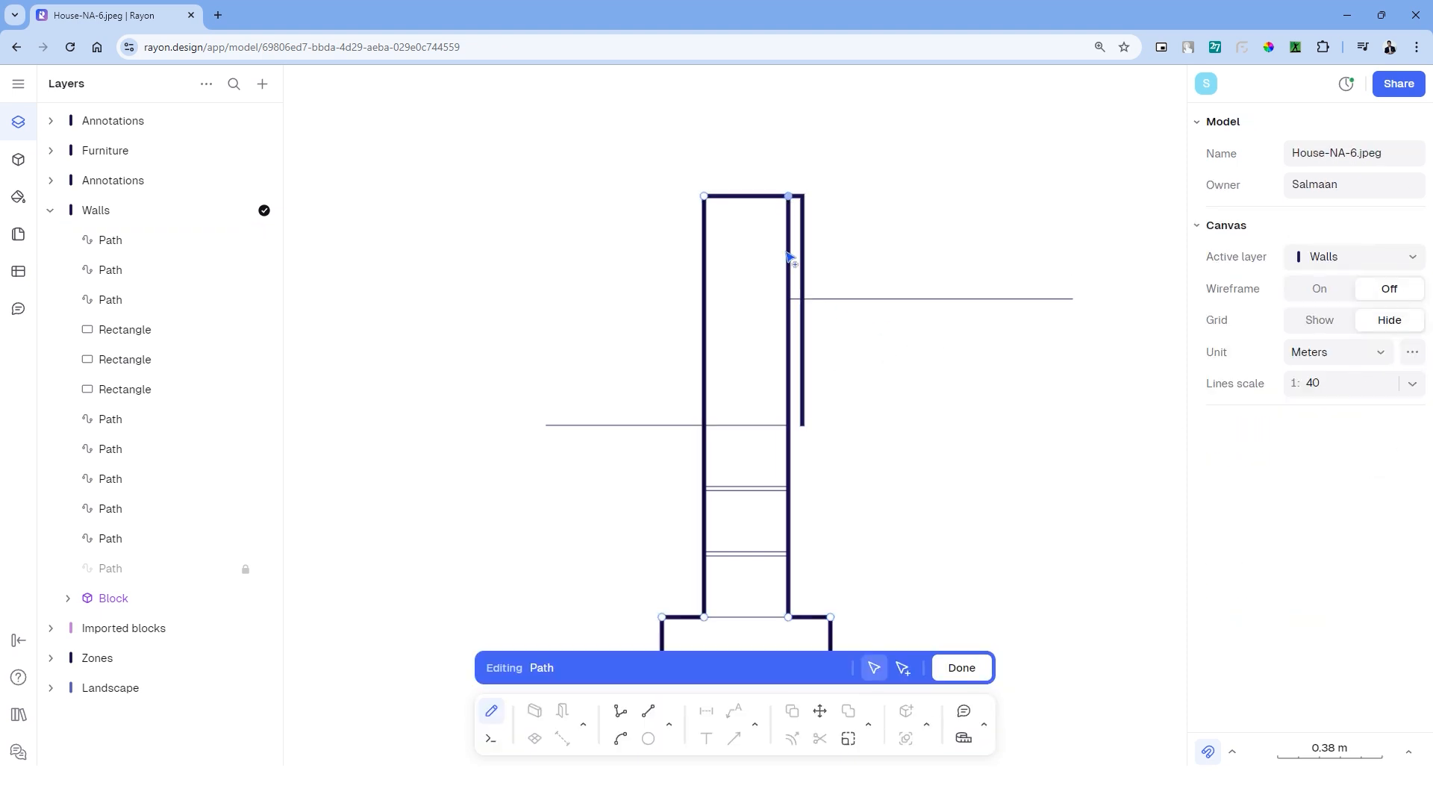
click(960, 667)
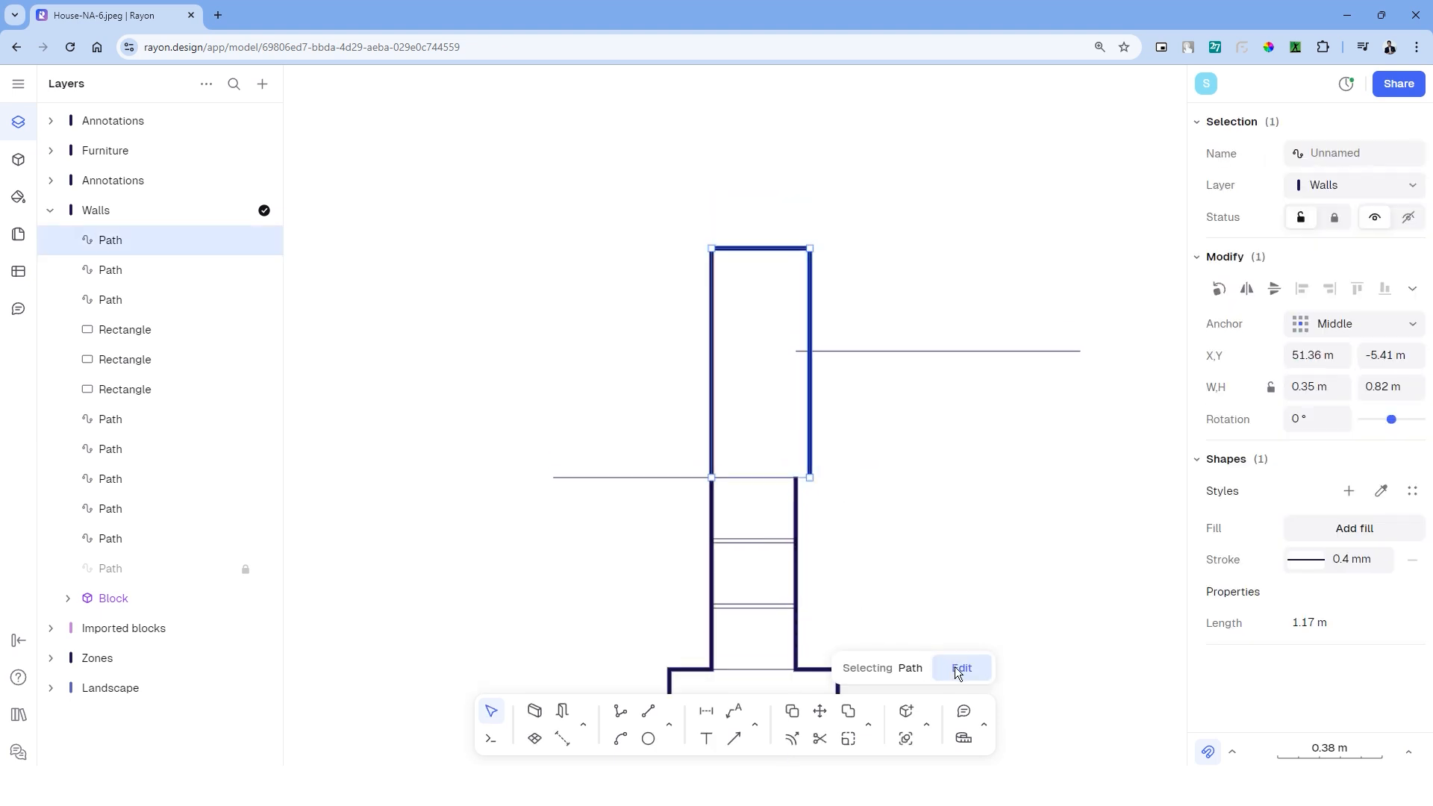
click(960, 667)
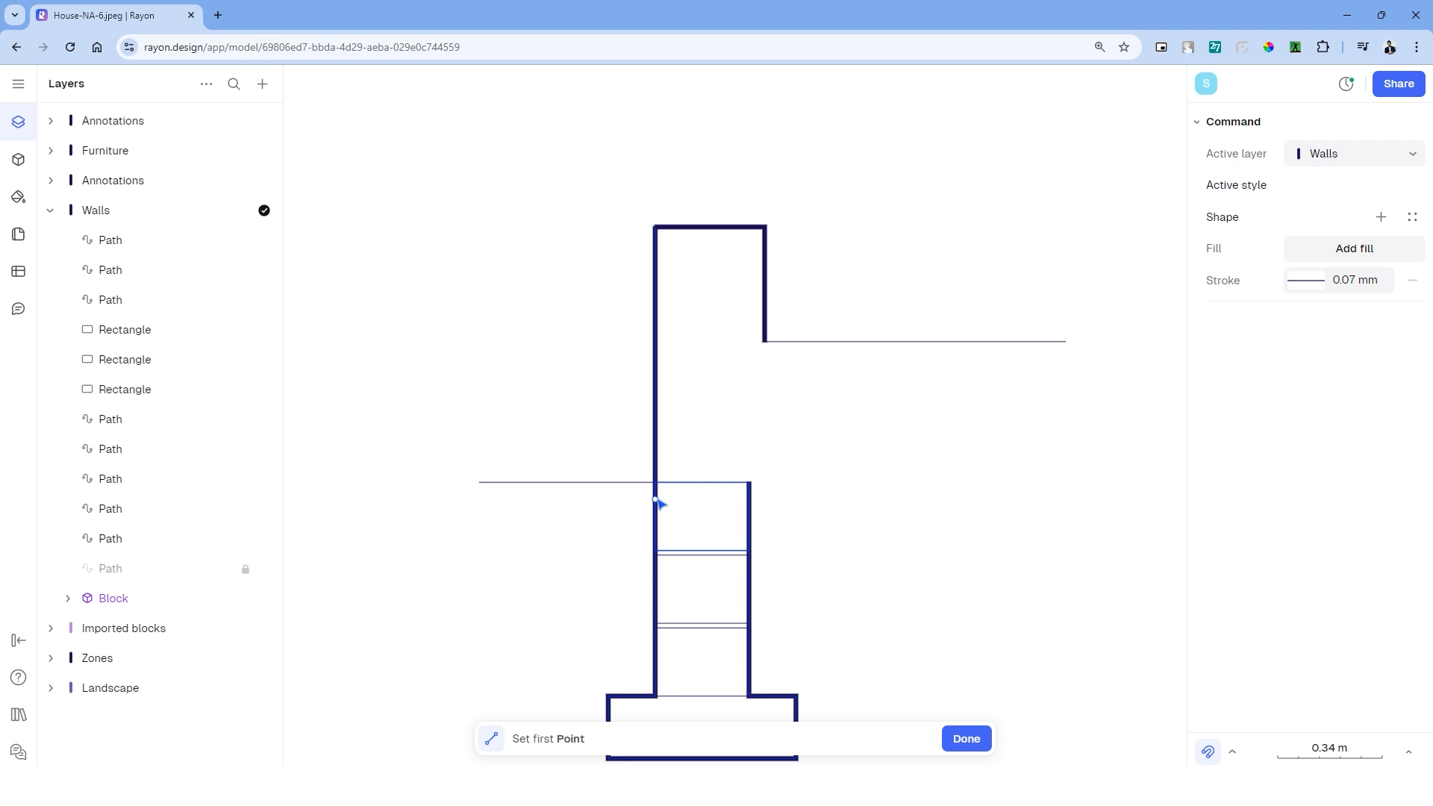
Draw a thin vertical layer line from ground level up to the wall top.
click(655, 483)
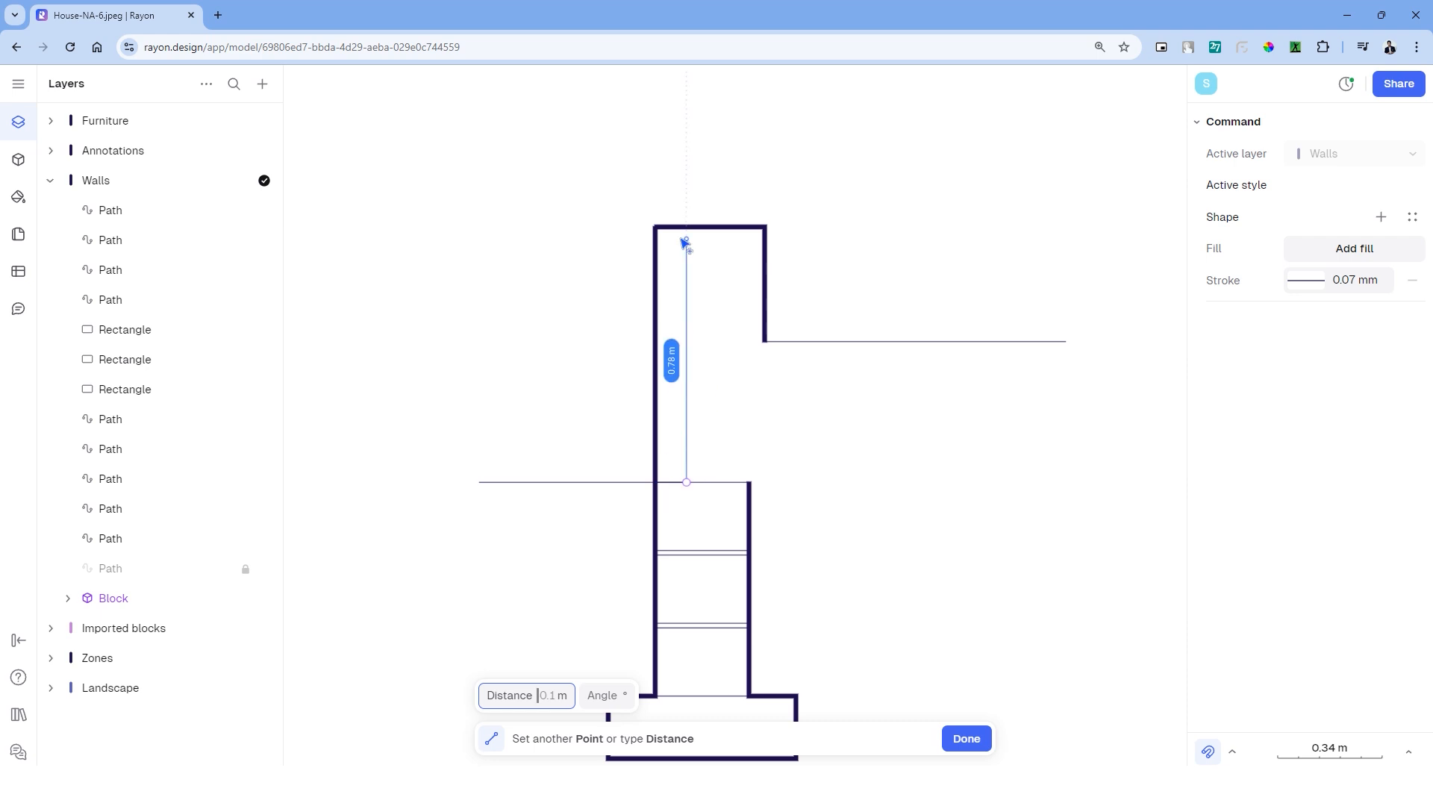
click(965, 738)
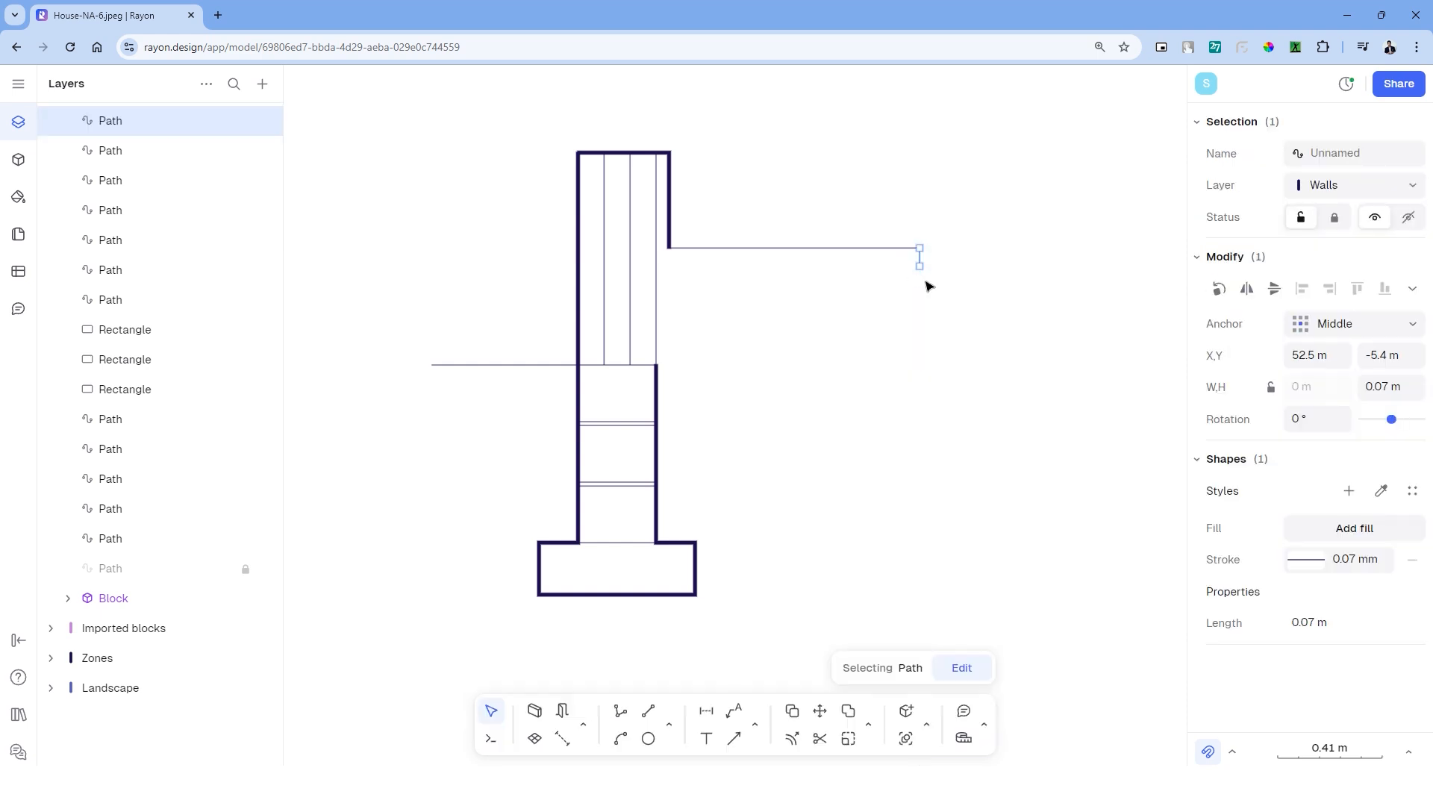
click(960, 668)
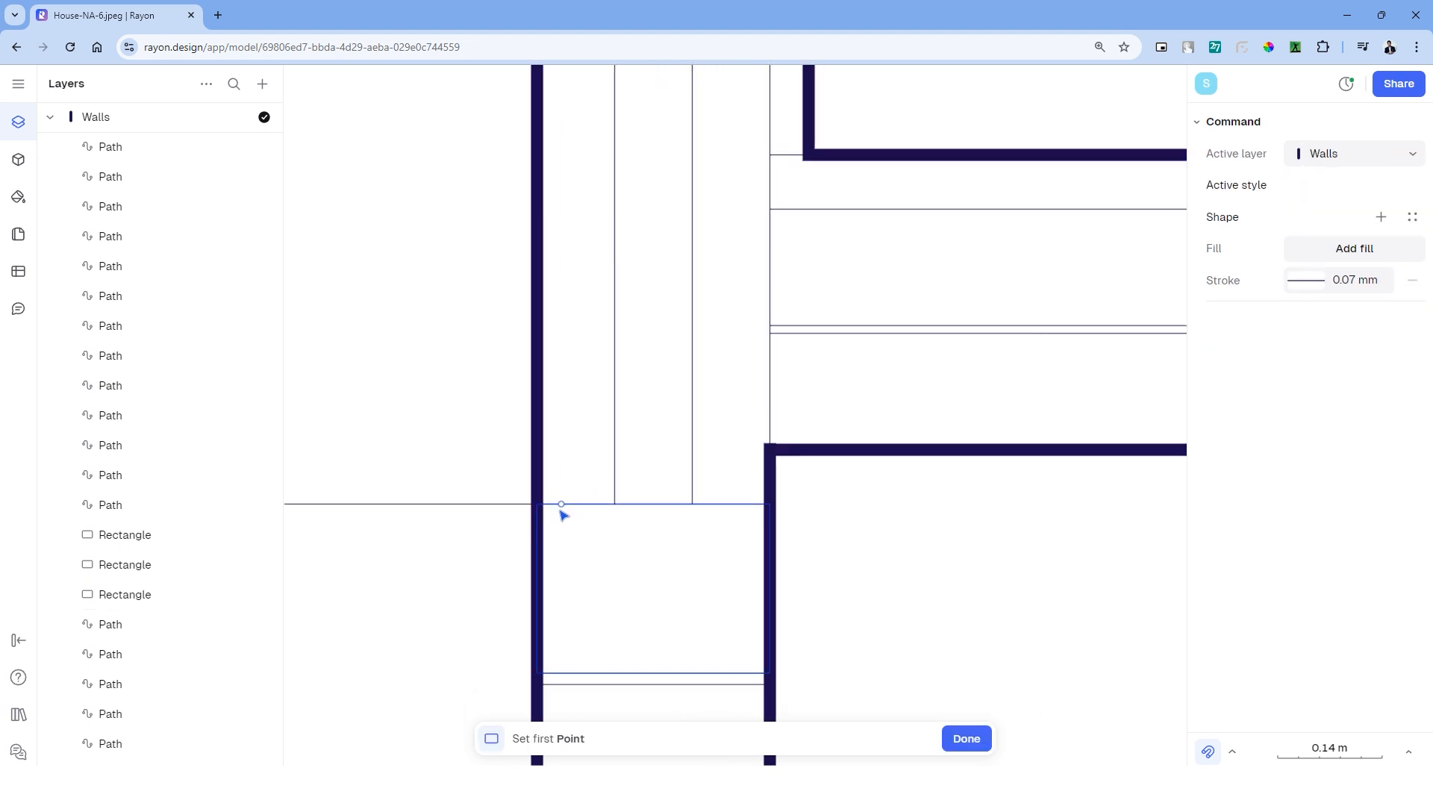
Stack small brick-sized rectangles up the wall's outer leaf.
click(561, 504)
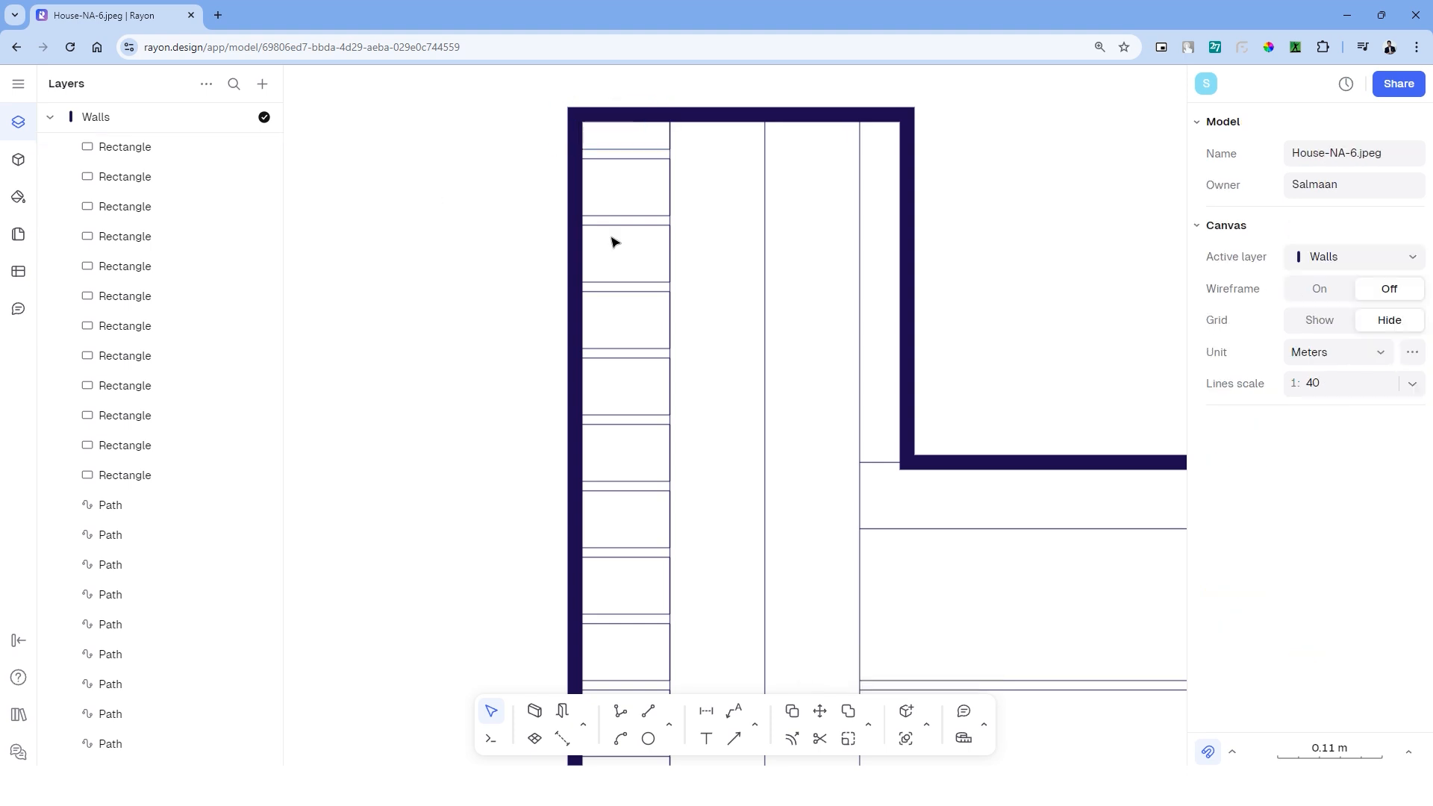
click(610, 256)
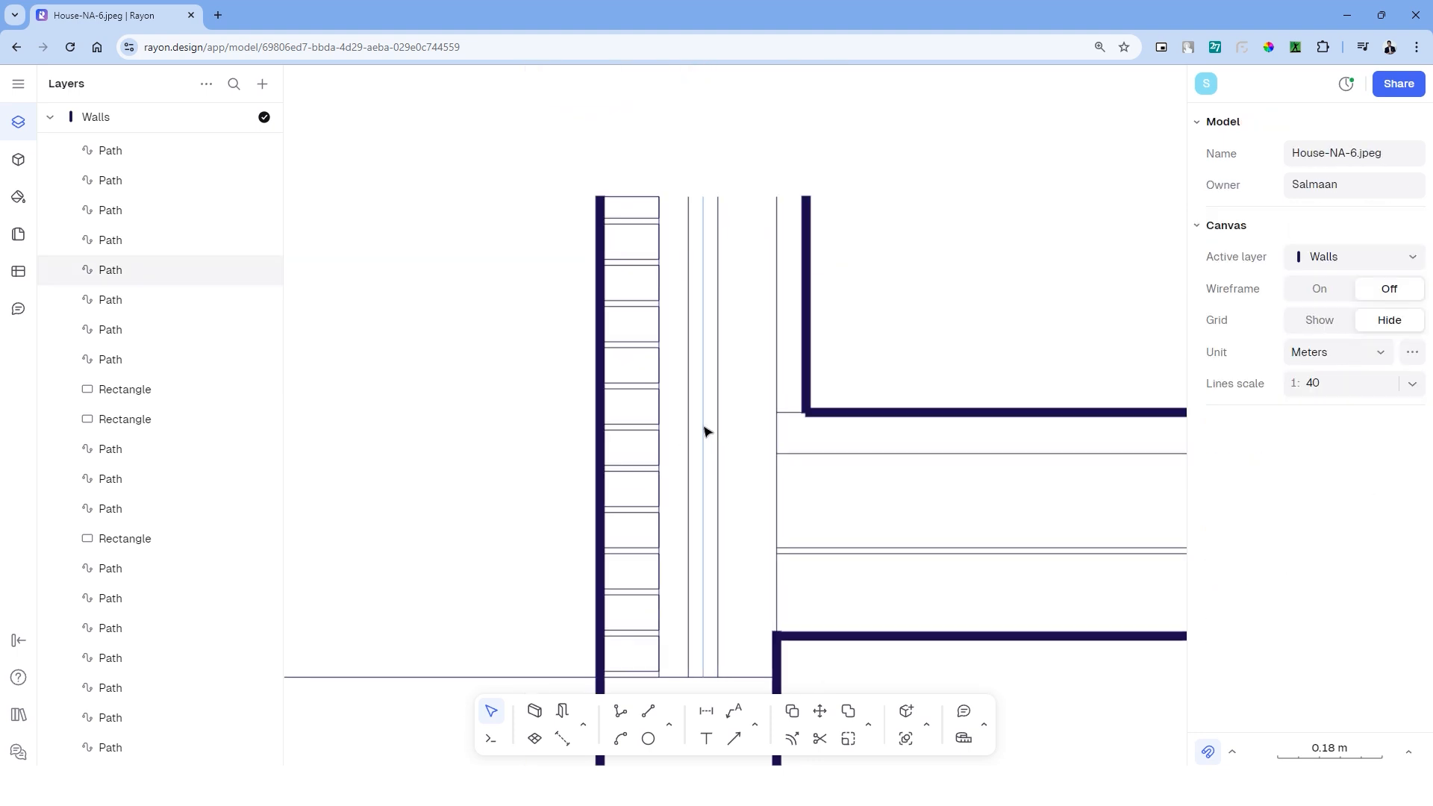
Set the cavity line's stroke dash pattern to Batting insulation.
click(703, 434)
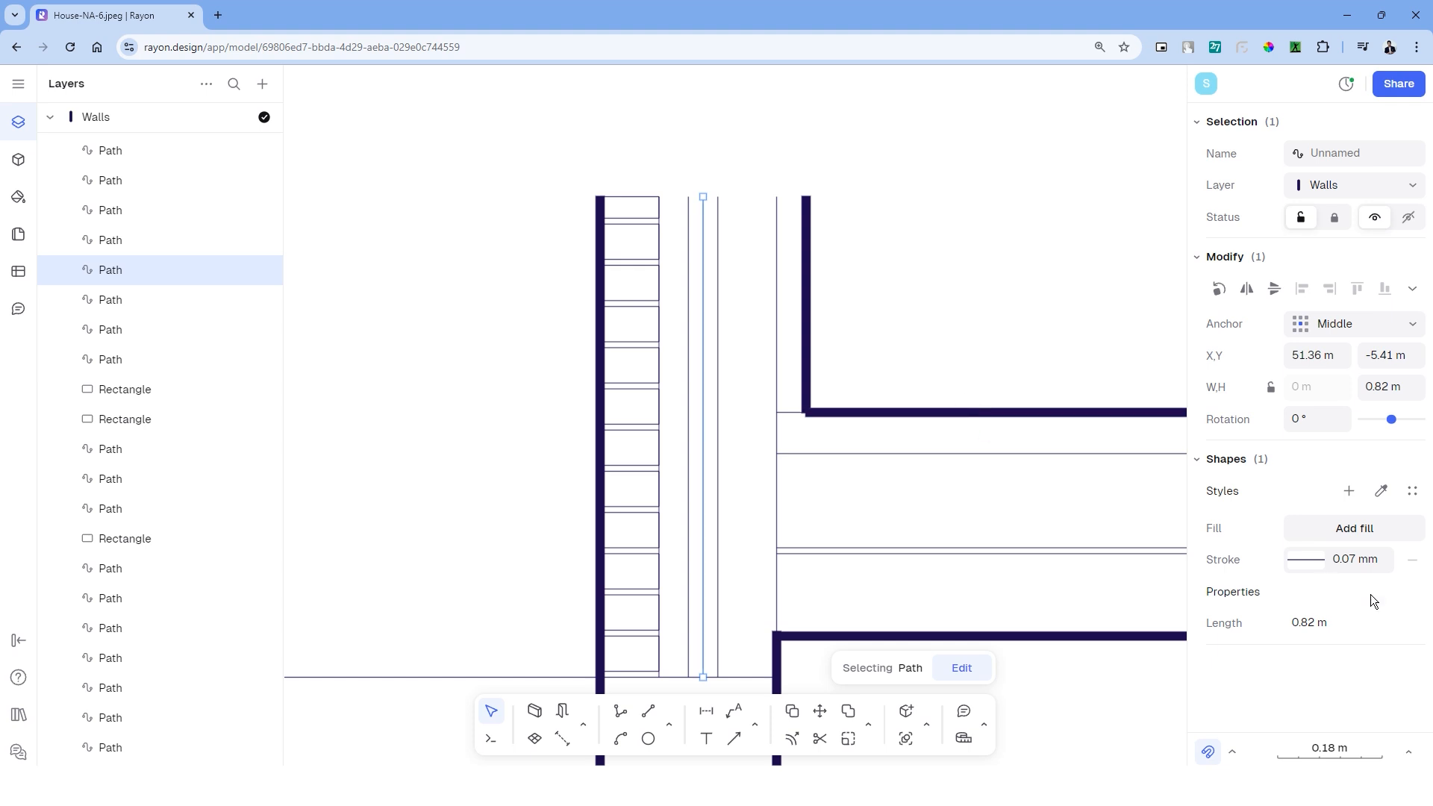
click(1302, 558)
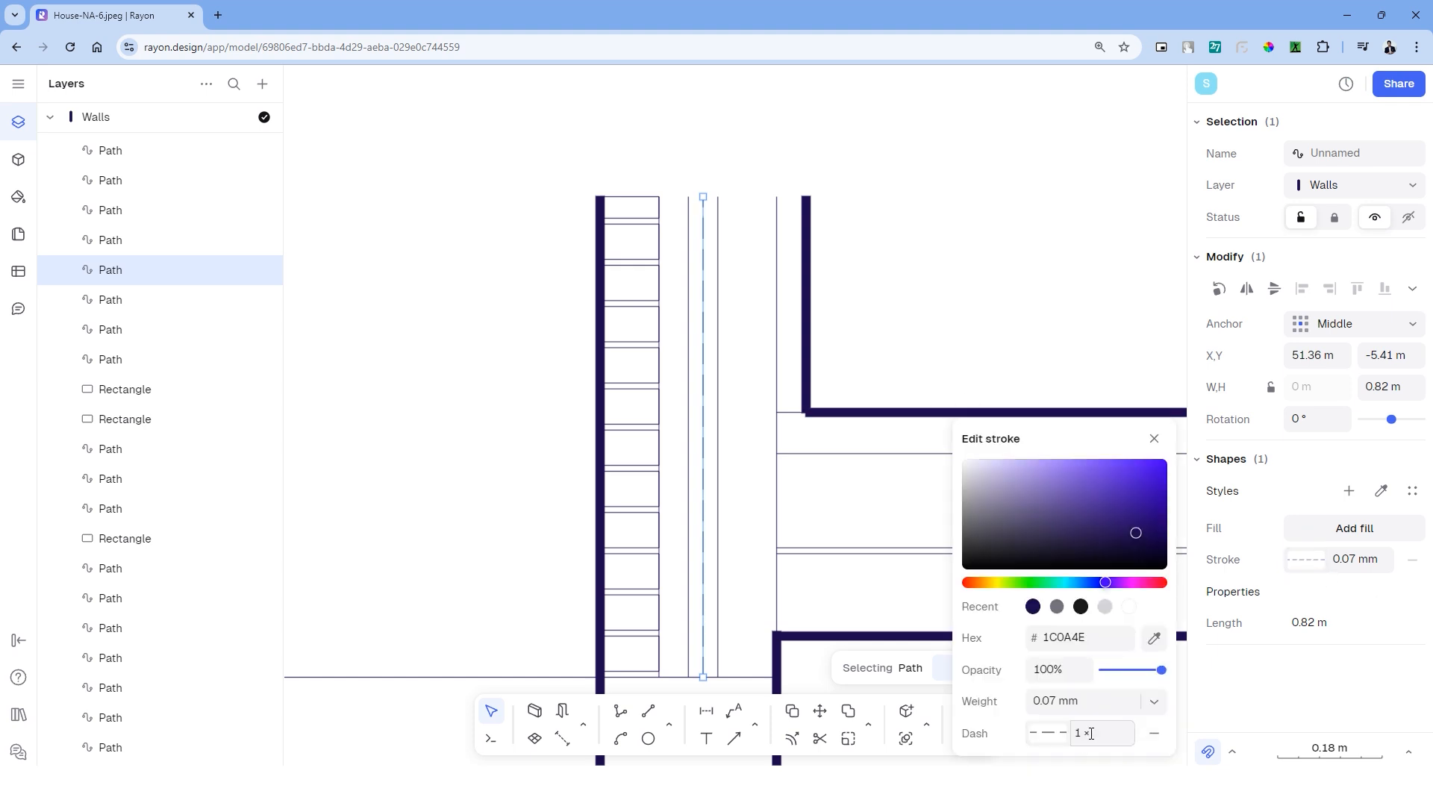
click(1049, 738)
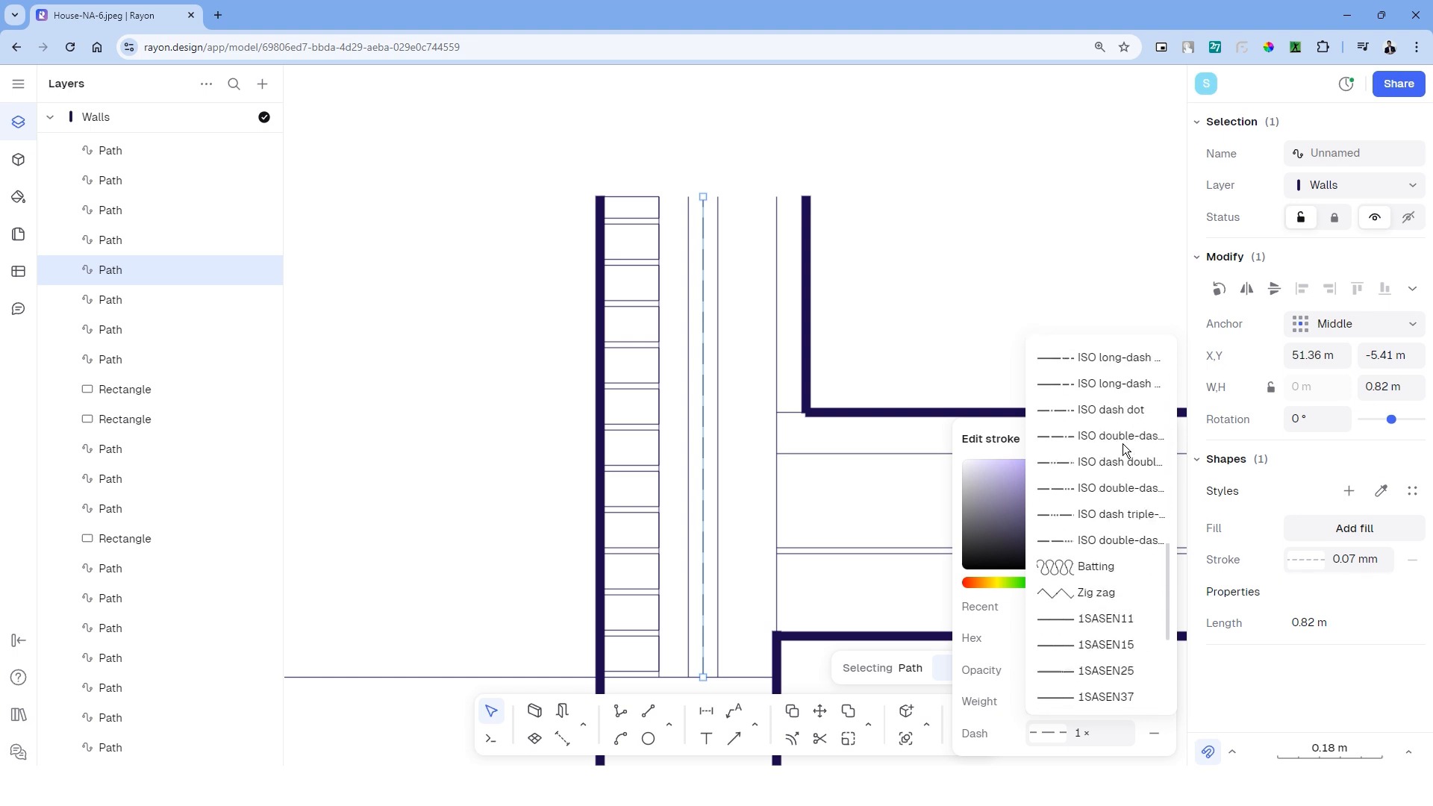
click(1094, 566)
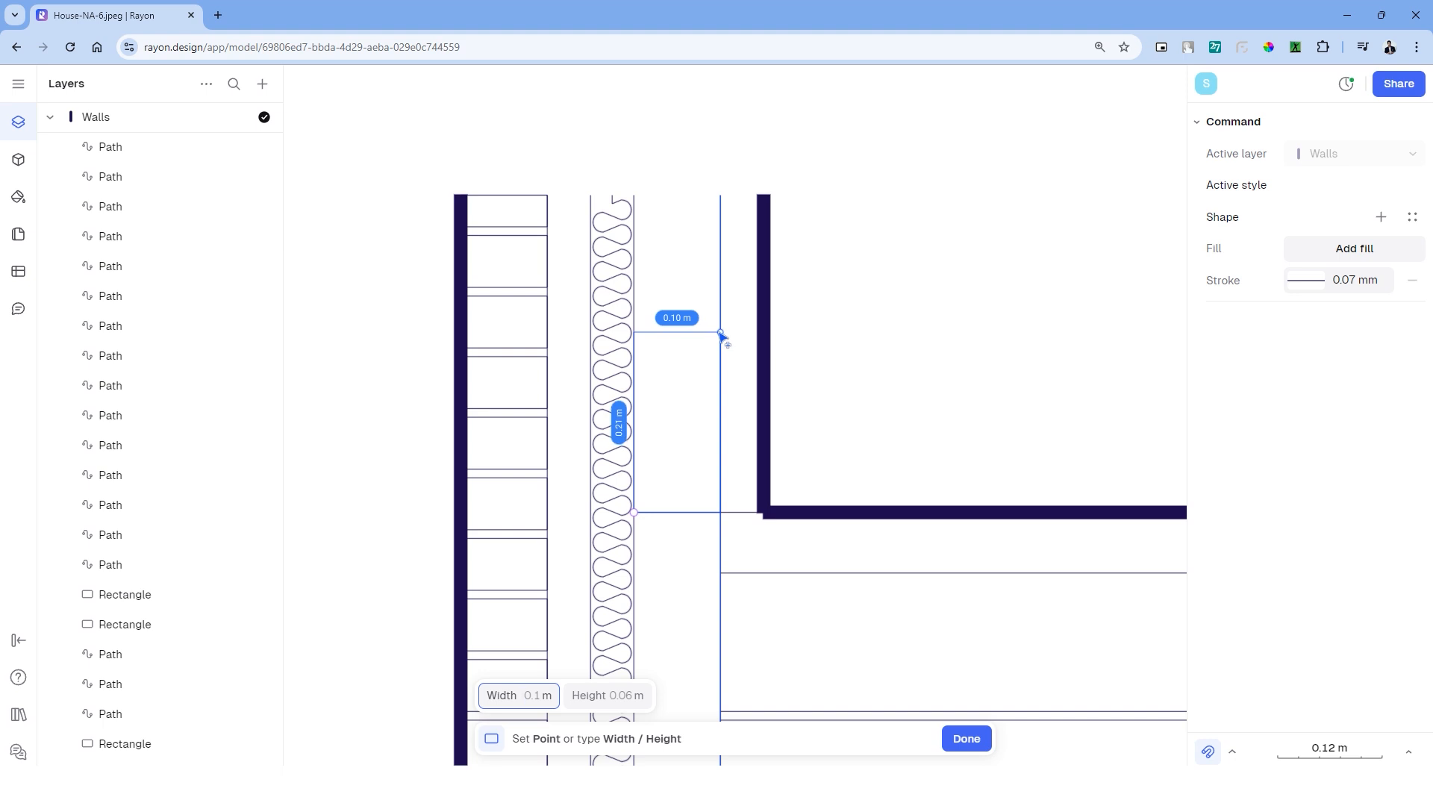
click(965, 738)
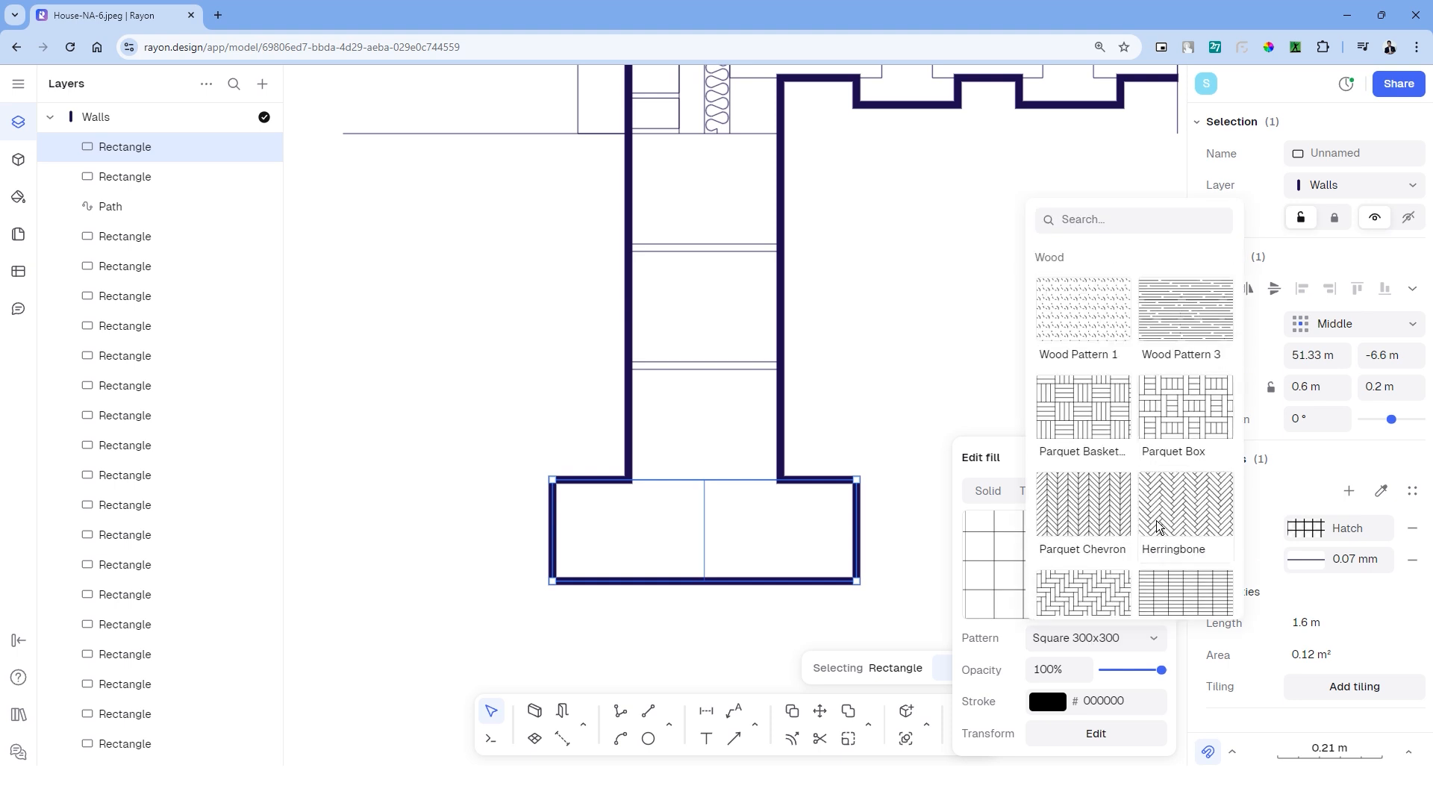
Adjust the blockwork's square hatch, entering 0.5 and a hatch line thickness of 0.2.
scroll(down, 3)
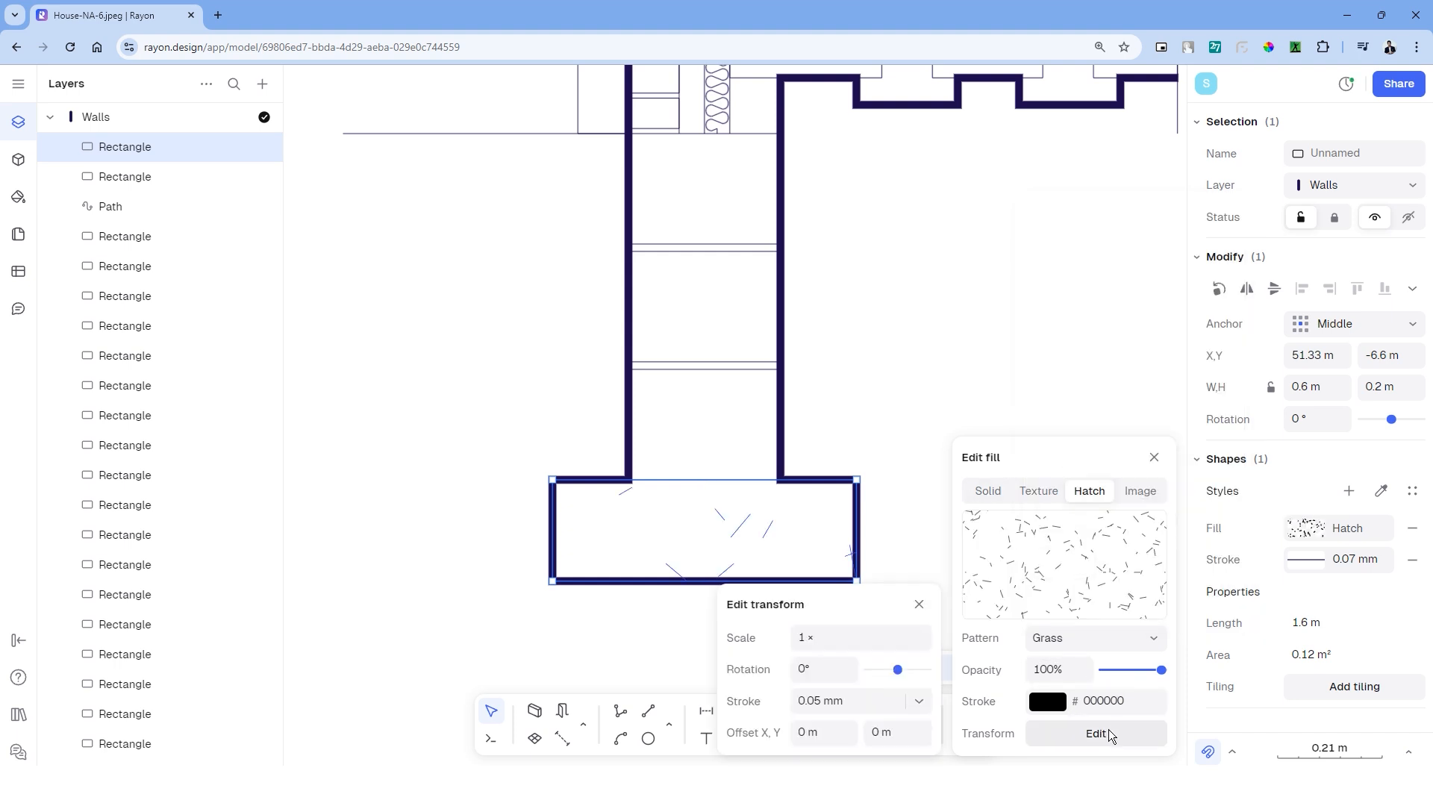
text(.5)
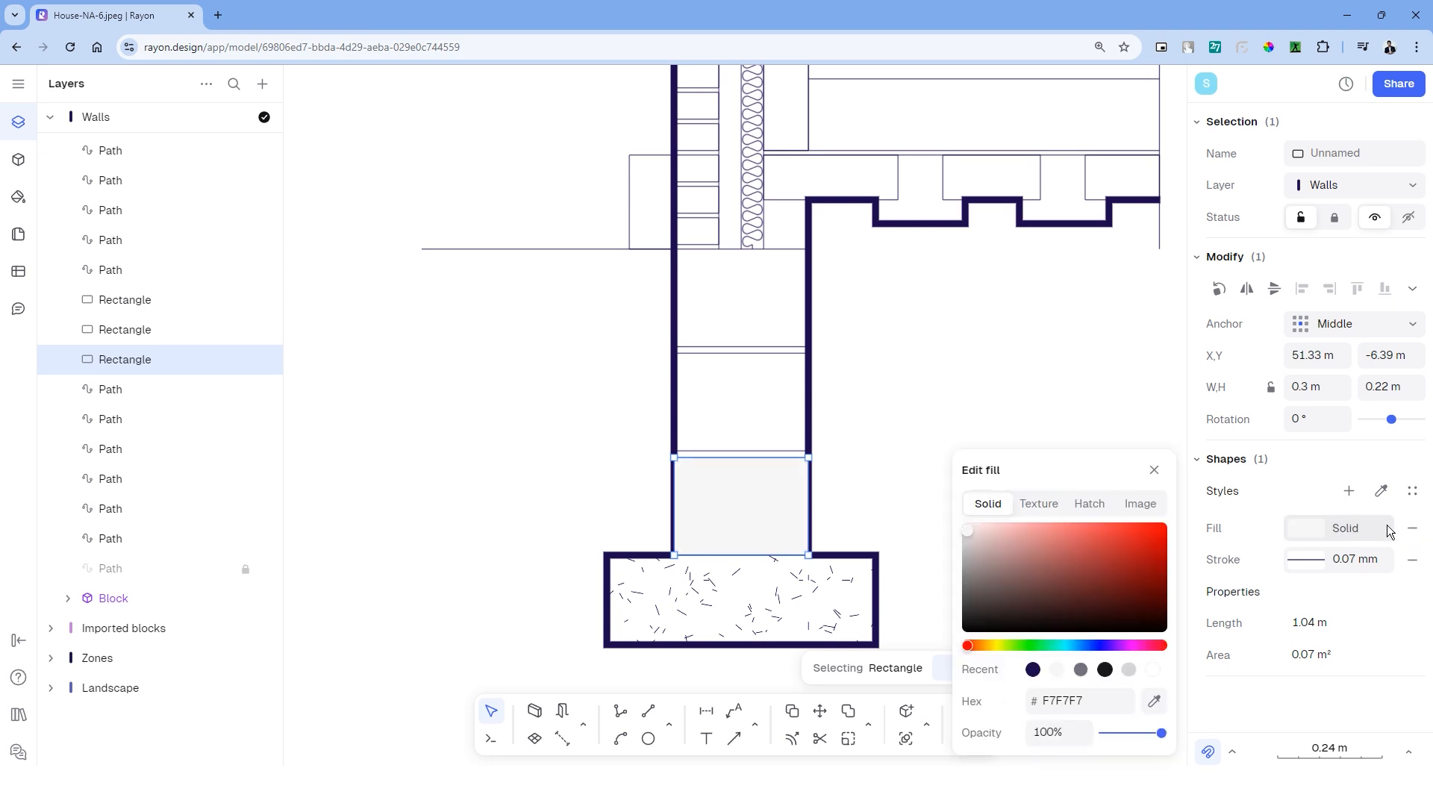
click(1087, 491)
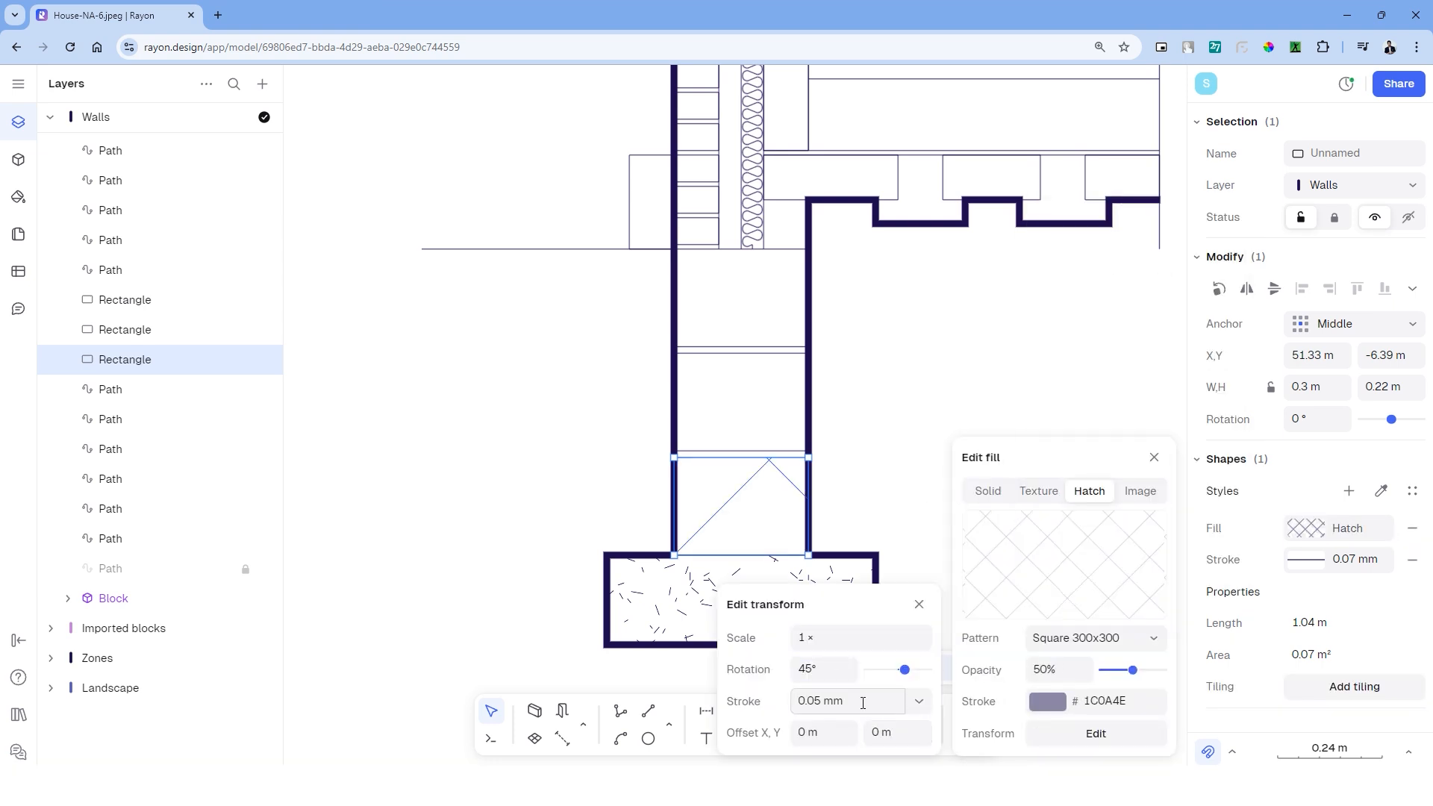
text(.2)
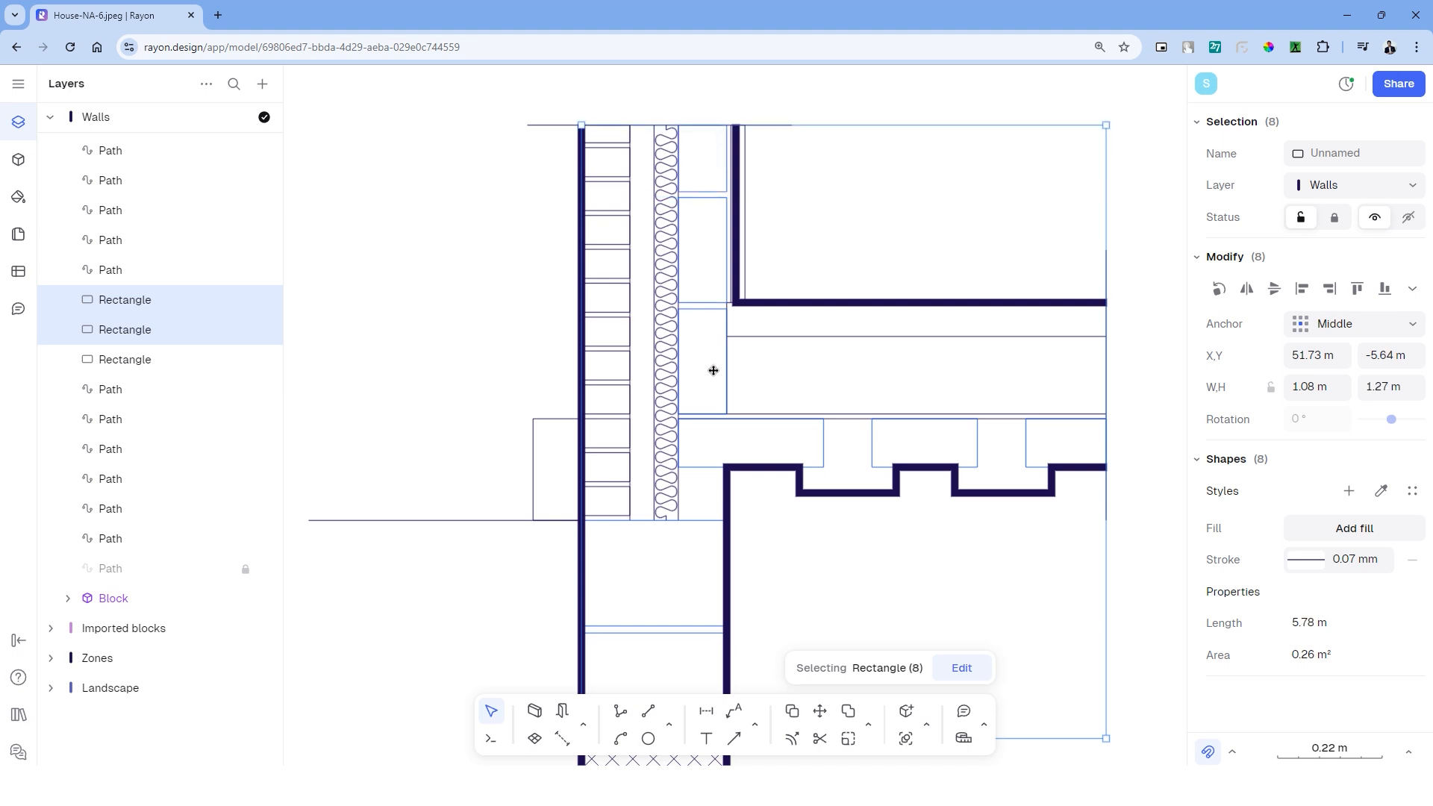
Add the diagonal Square hatch fill to the eight selected floor rectangles.
click(1353, 528)
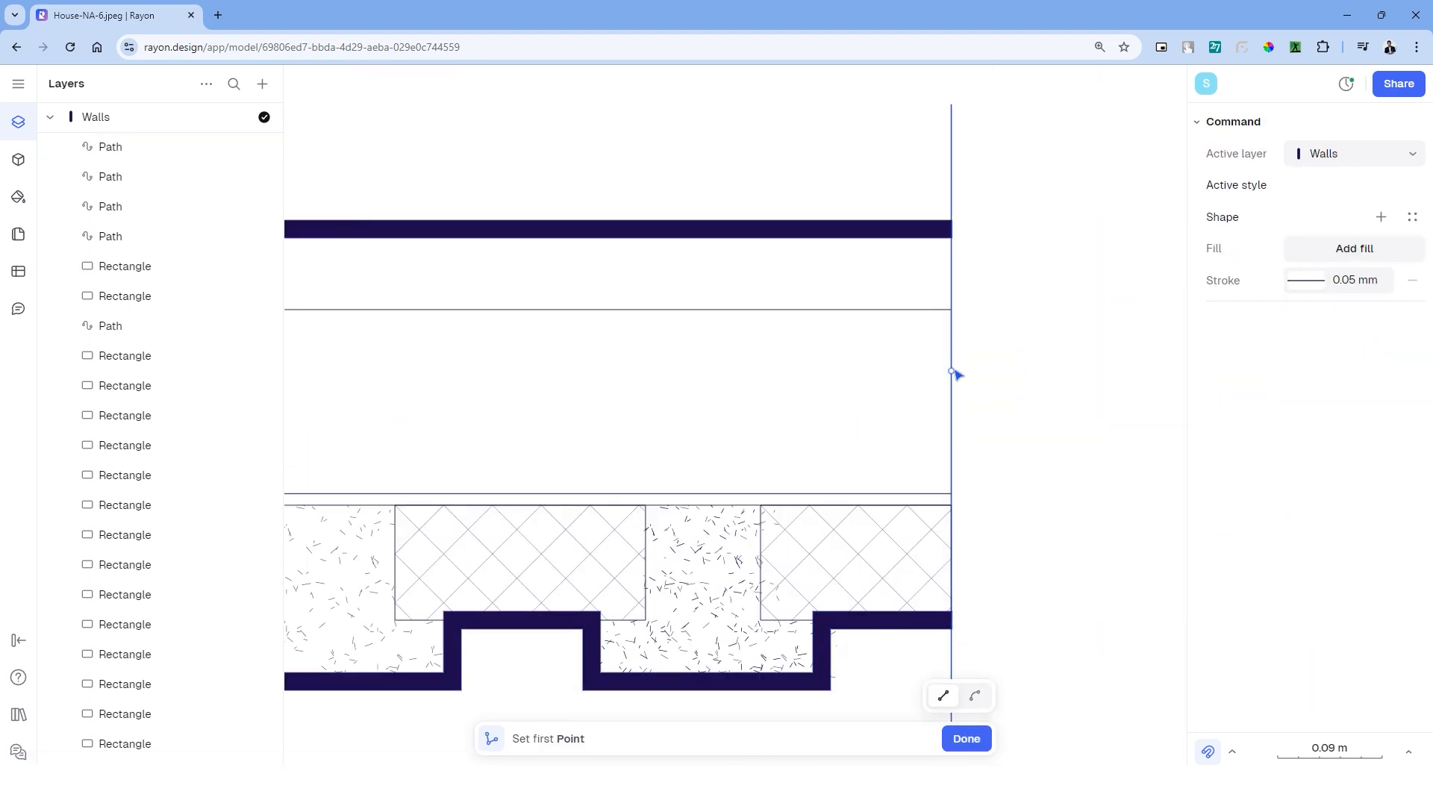
Place the first point of the zigzag break-line polygon along the floor's right edge.
click(965, 738)
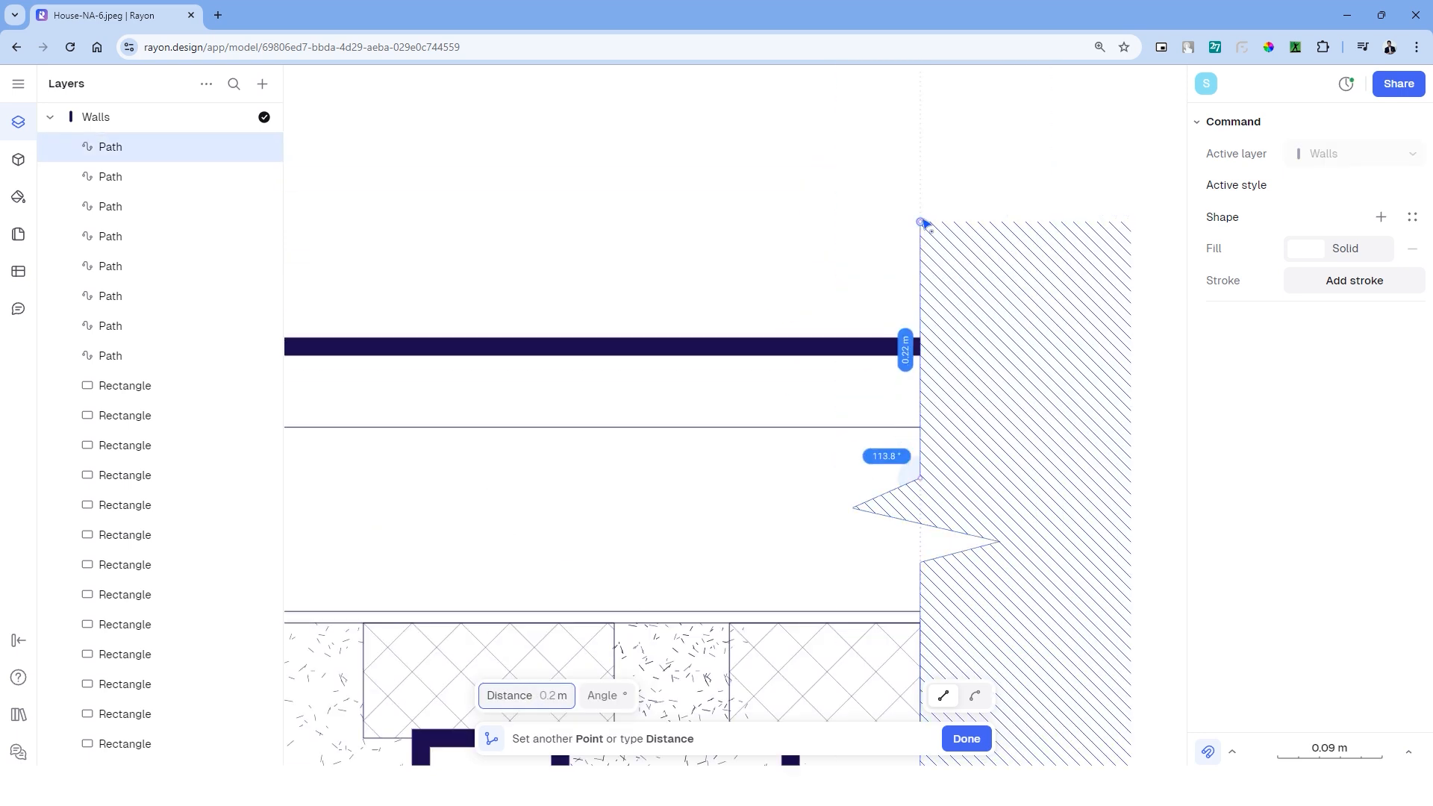
Fill the floor insulation rectangle with hatch and the small wall-base rectangle with pale solid F7F7F7.
click(965, 738)
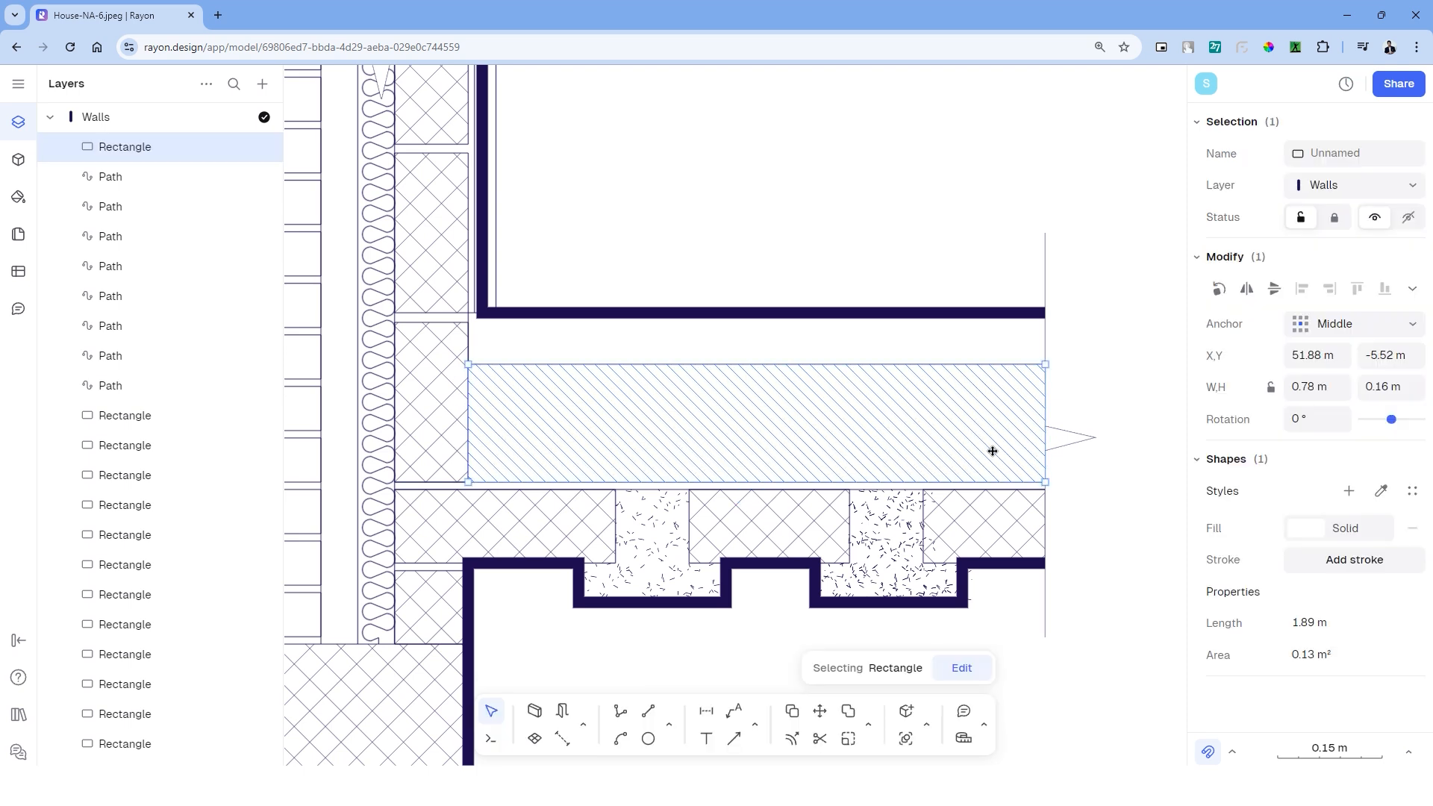
click(1304, 528)
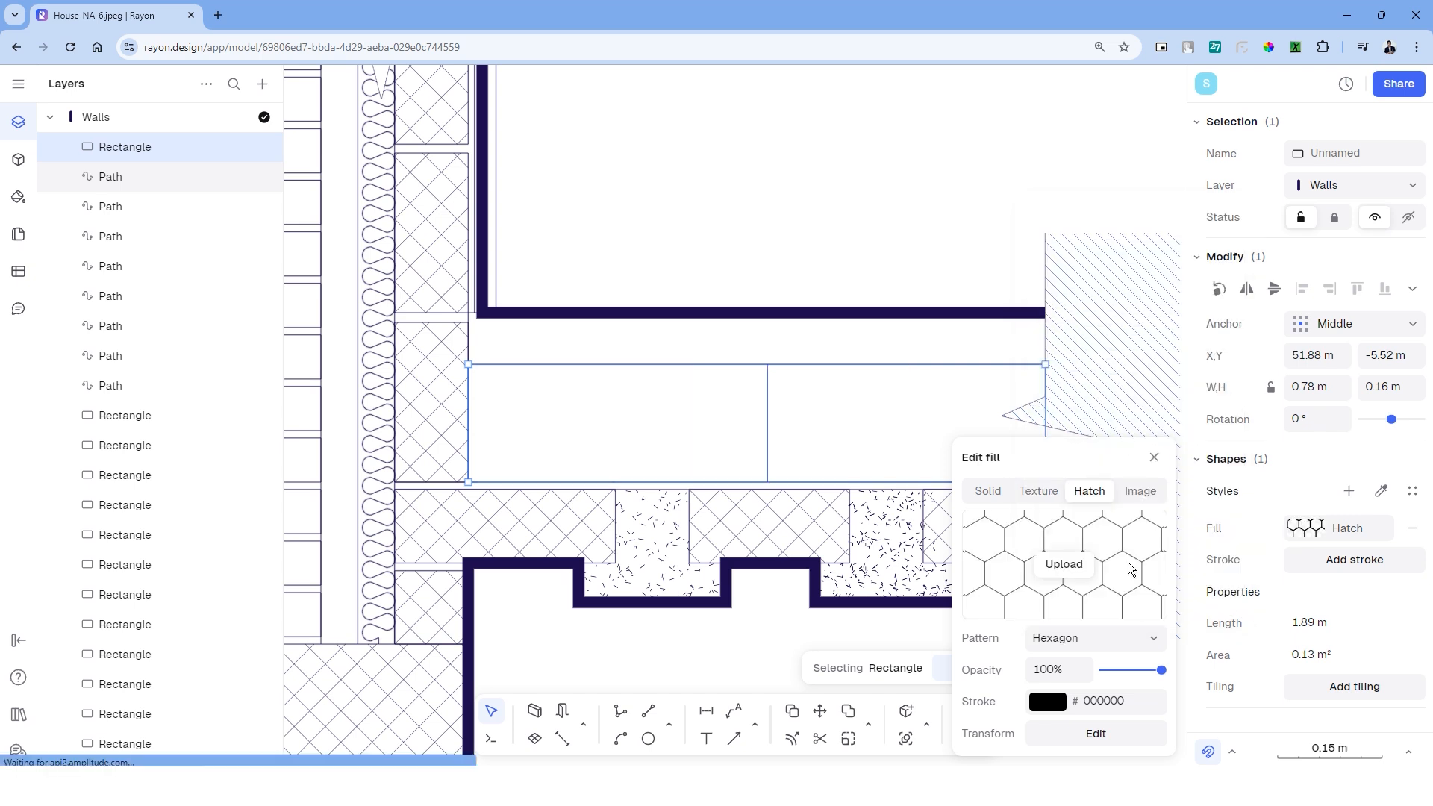
click(1094, 733)
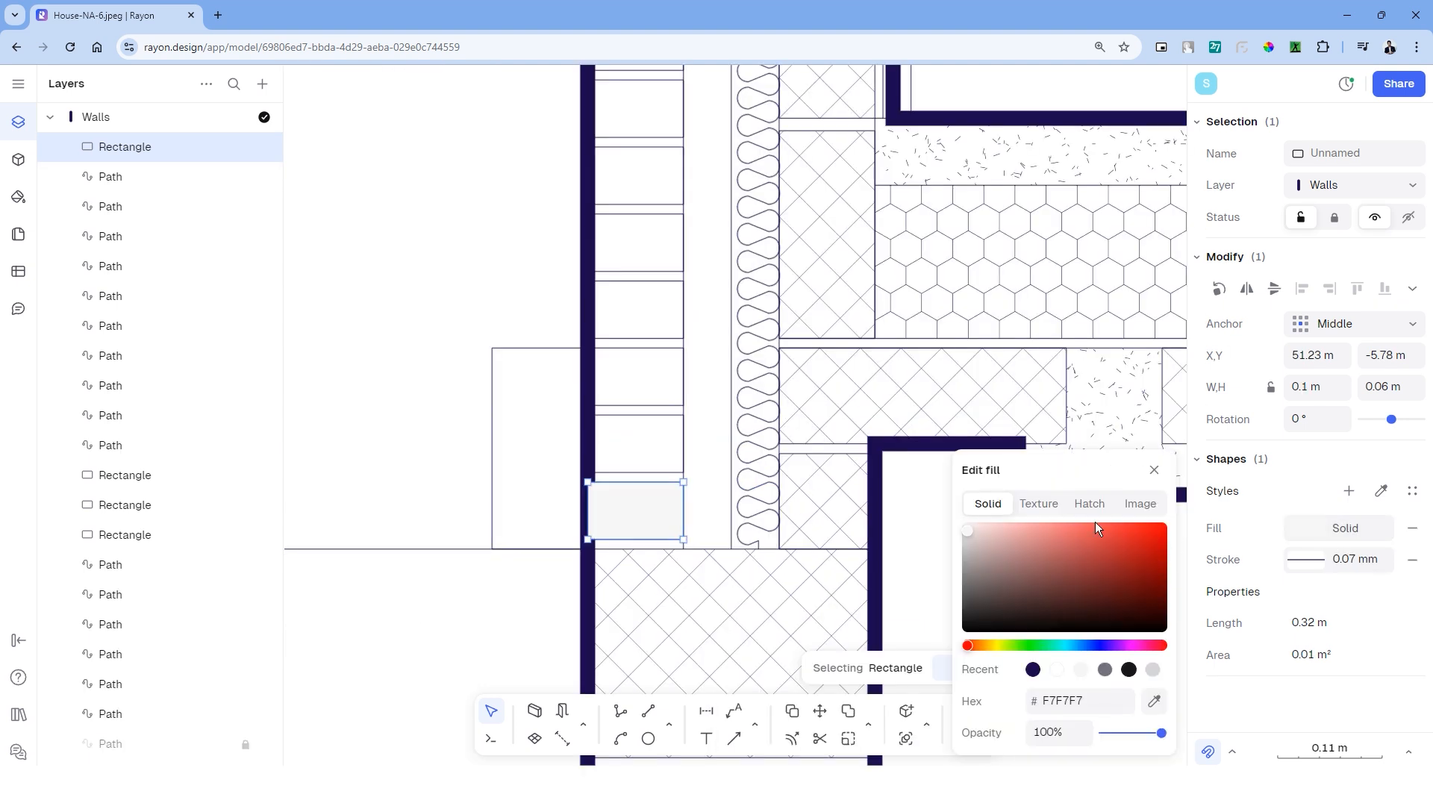
click(1088, 504)
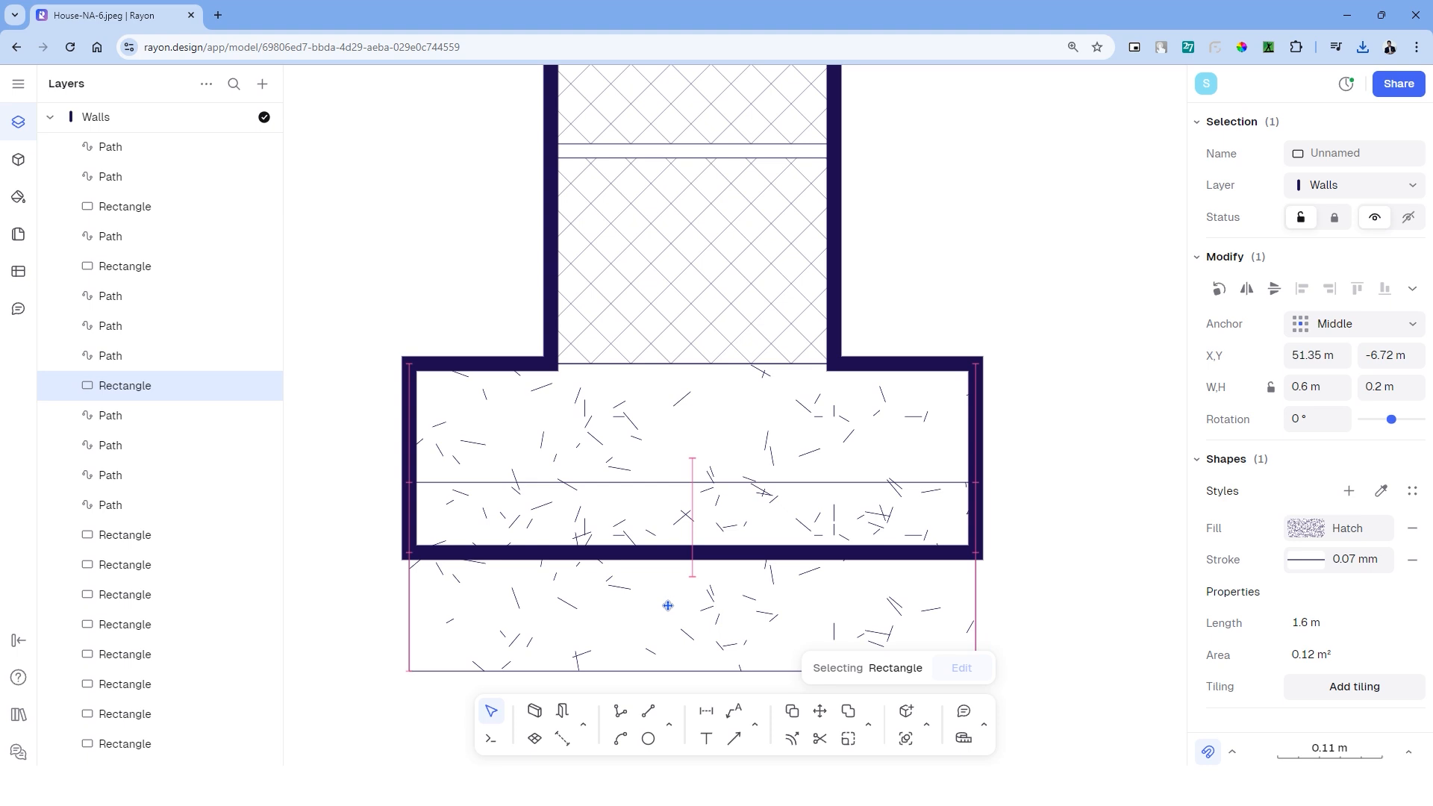
Set the footing's triangle aggregate hatch to scale 1 and opacity 30.
click(1307, 528)
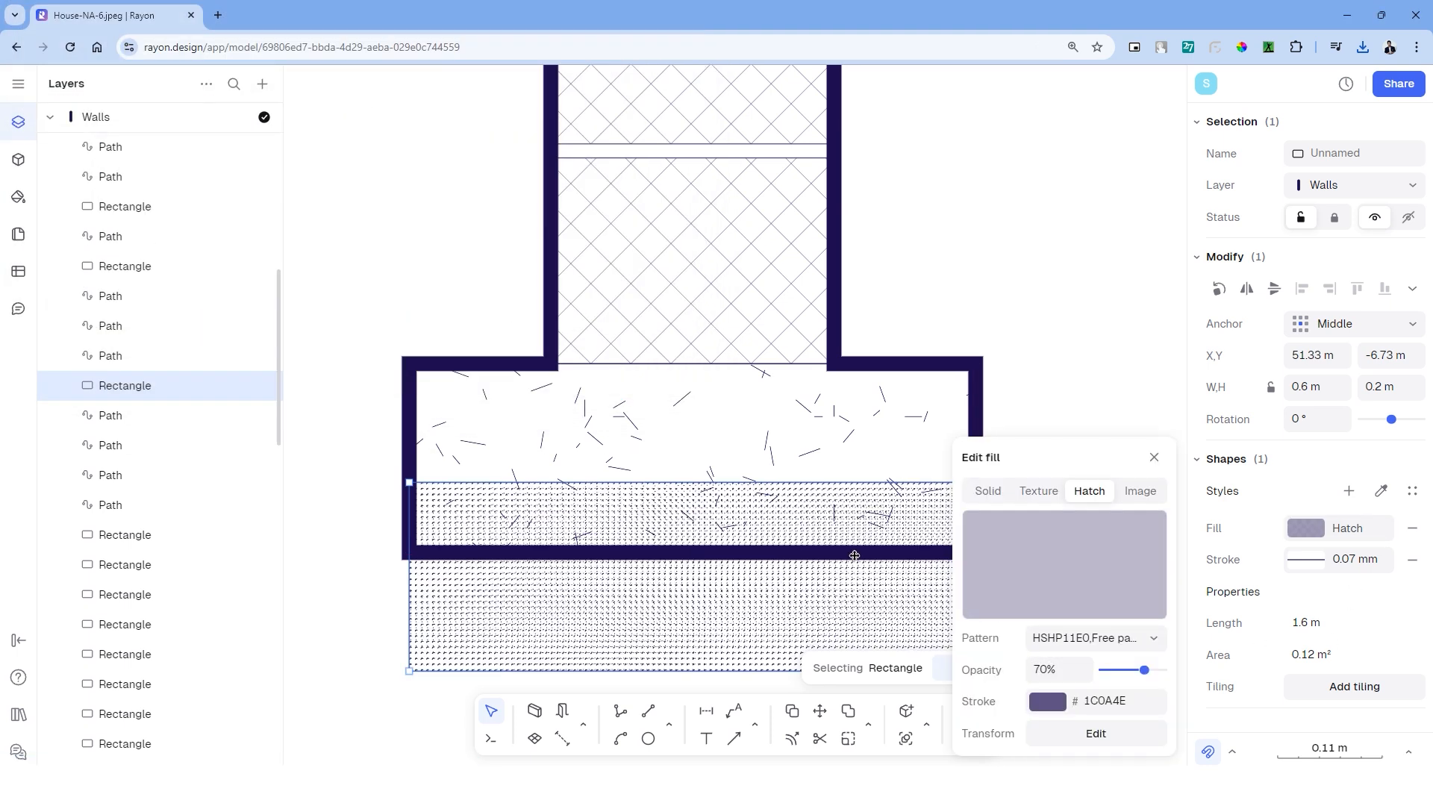
click(1094, 733)
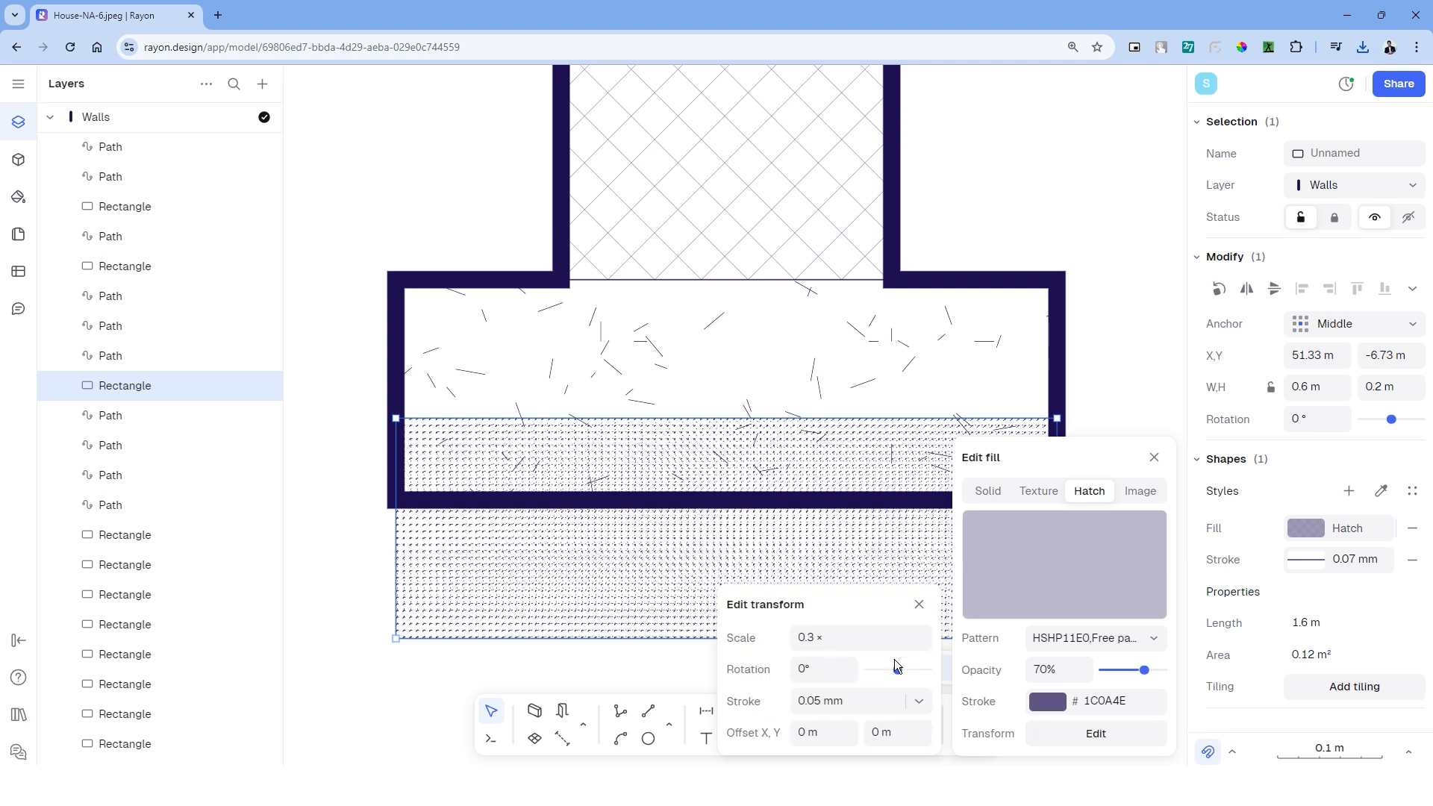
text(1)
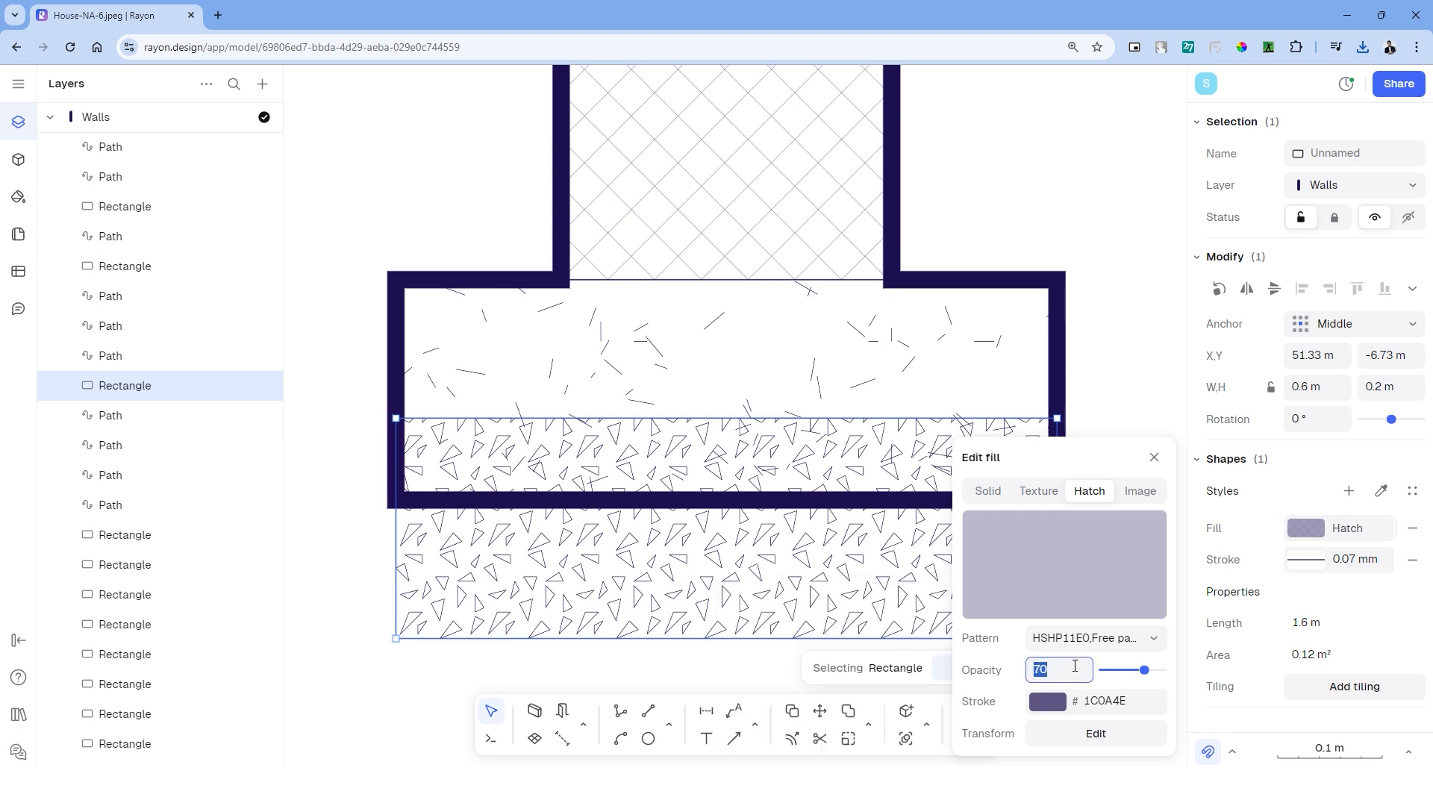
text(30)
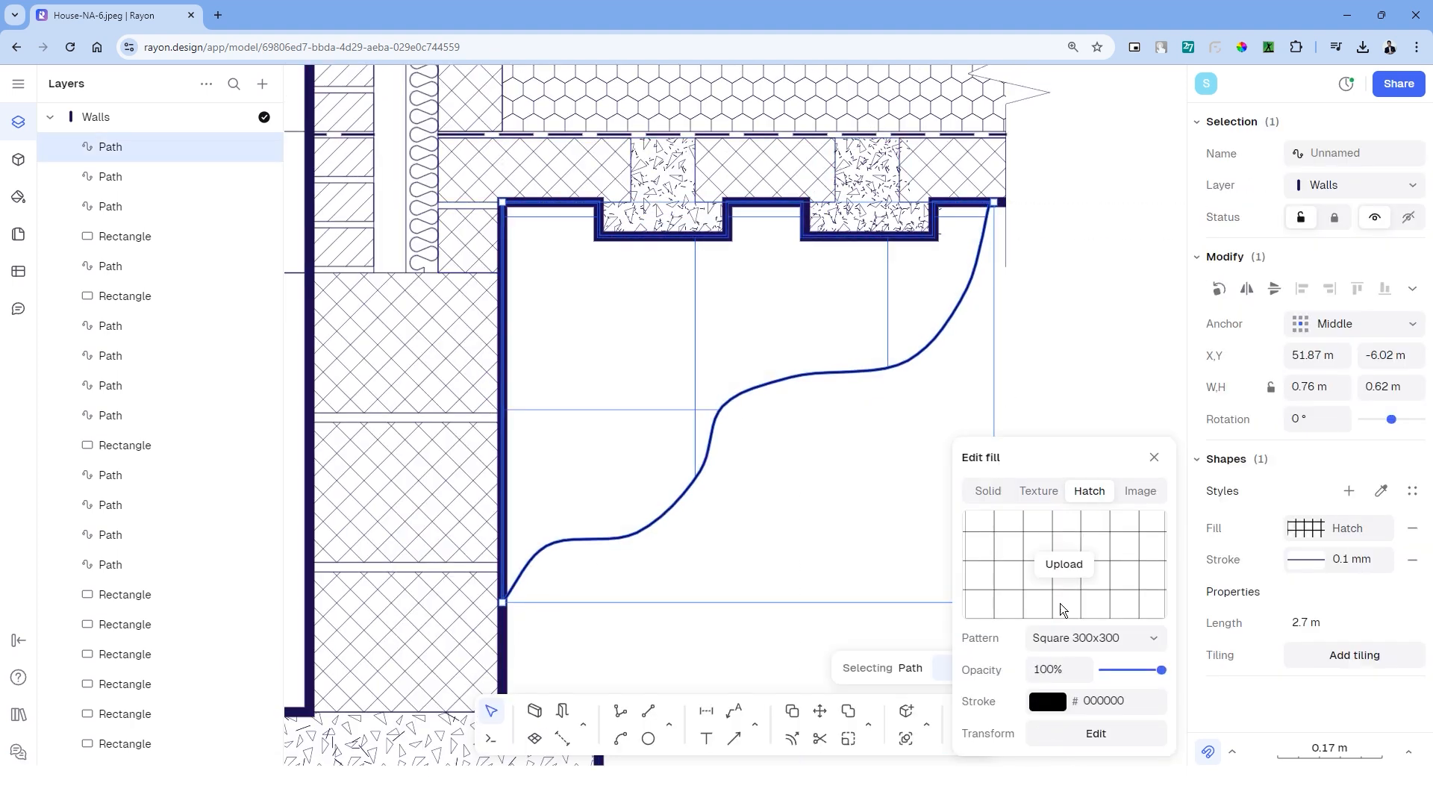
Apply the hatch fill and place the first point of the soil outline.
click(1094, 636)
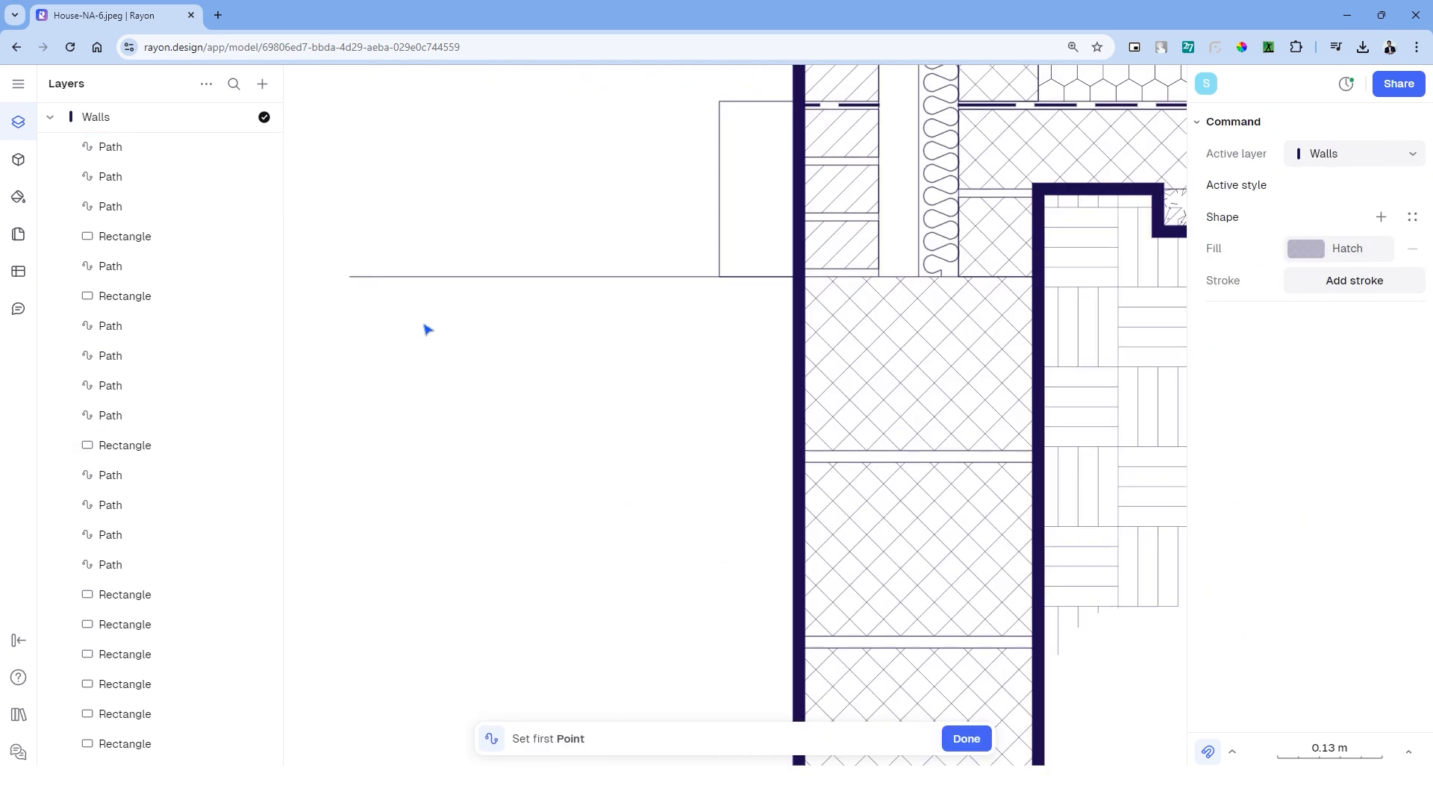
click(797, 277)
text(tag)
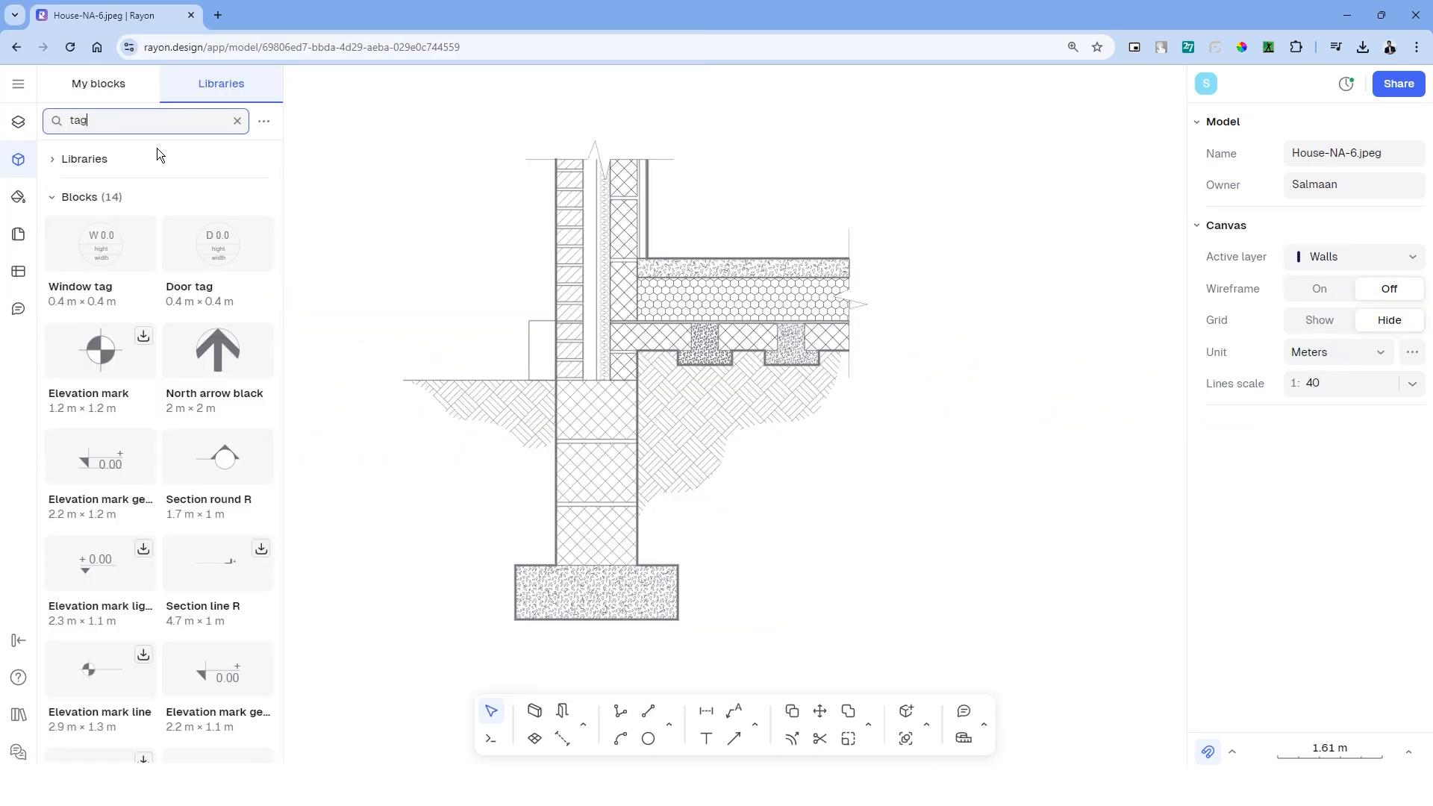
Scroll the 'tag' library search results to reveal the elevation mark blocks.
scroll(down, 3)
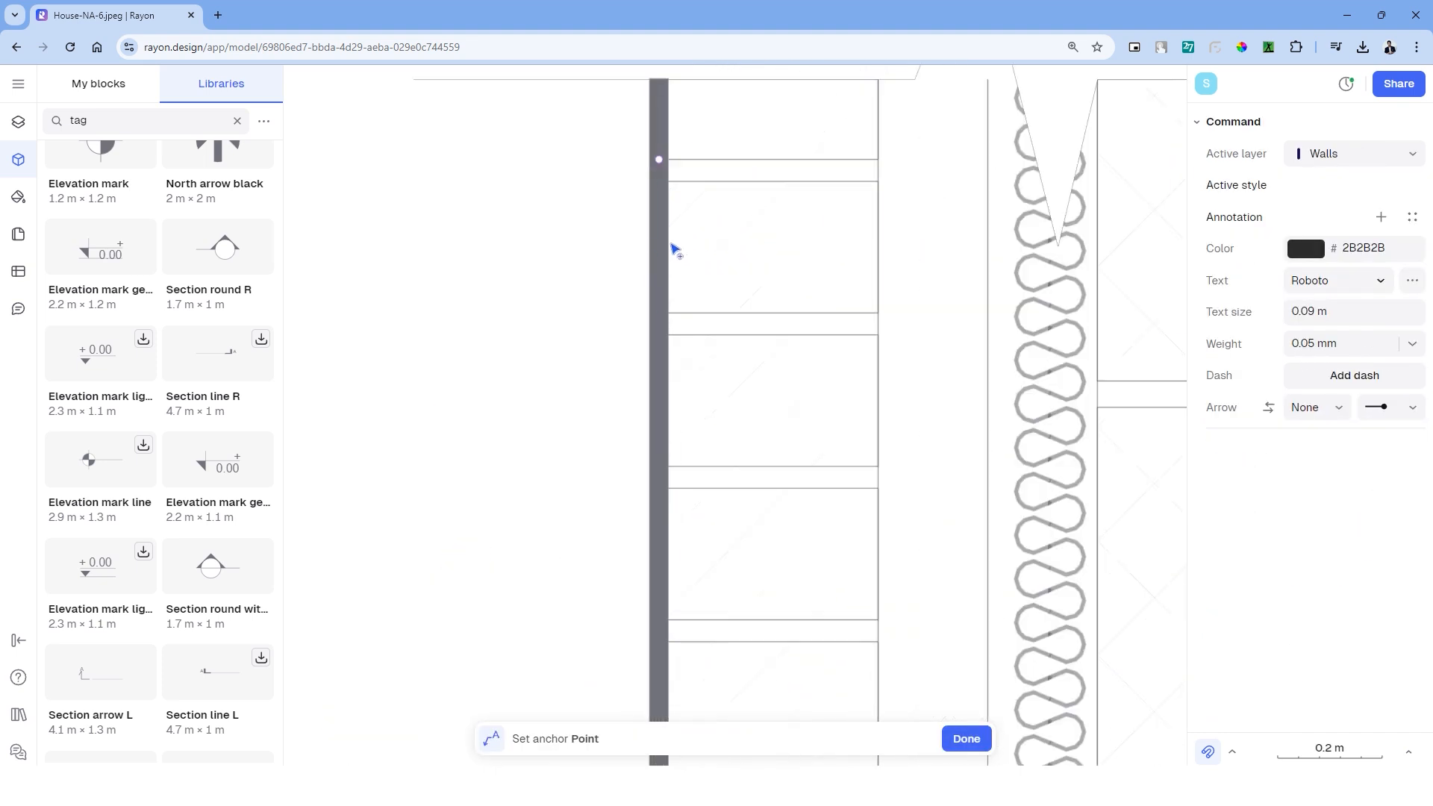
Place leader labels for Cavity Insulation, DPC 150mm and a Perimeter note on the wall.
click(658, 159)
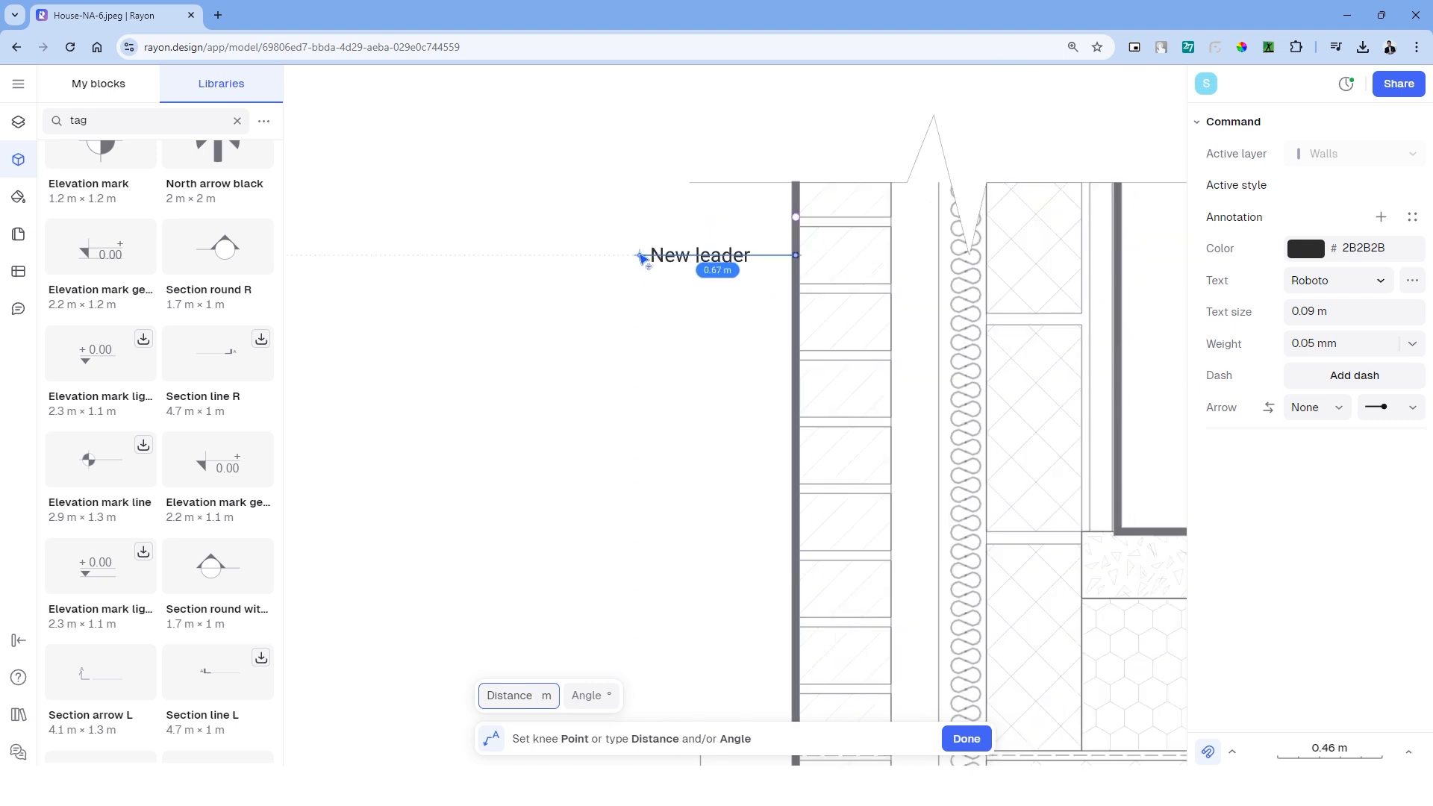
click(640, 256)
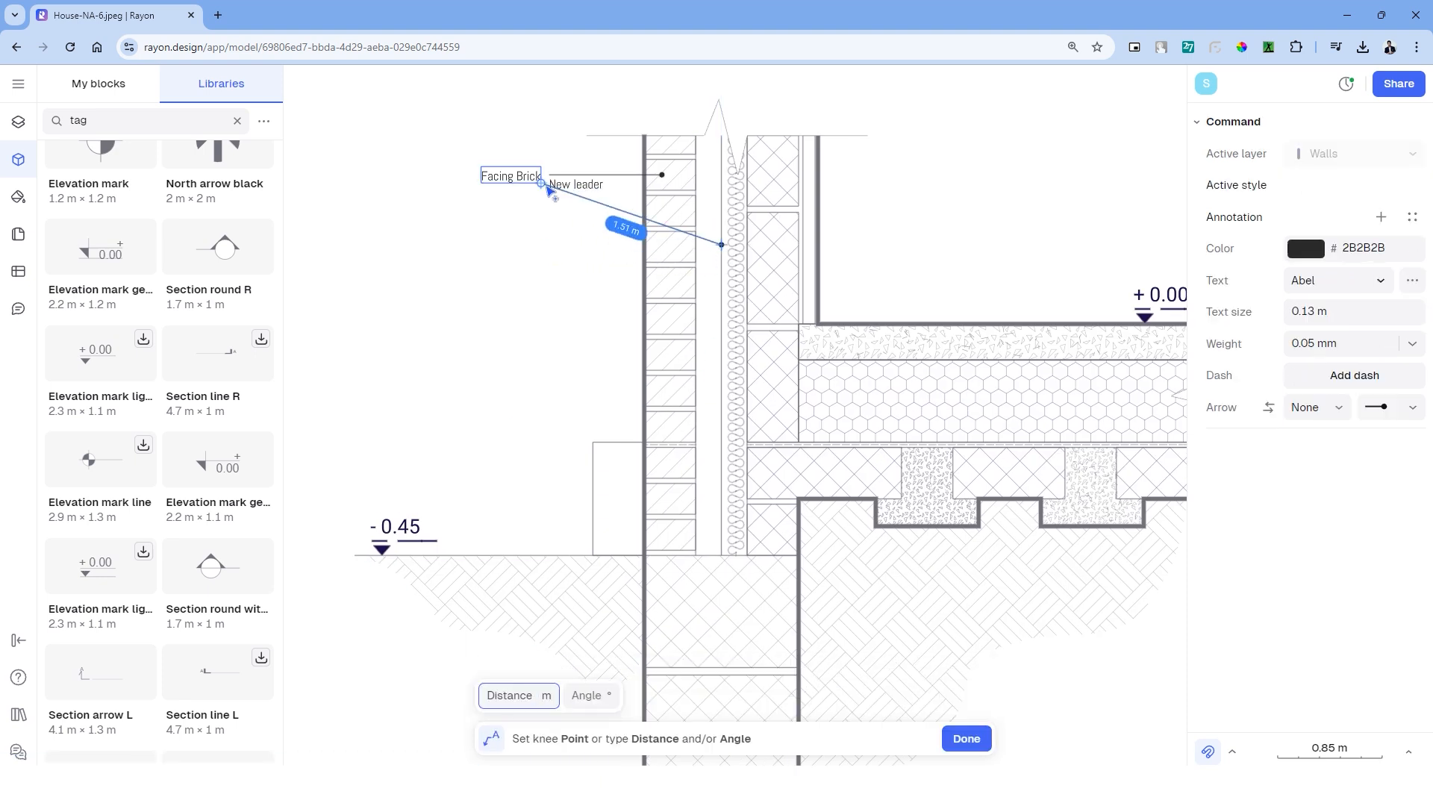
text(Cavity Insulation)
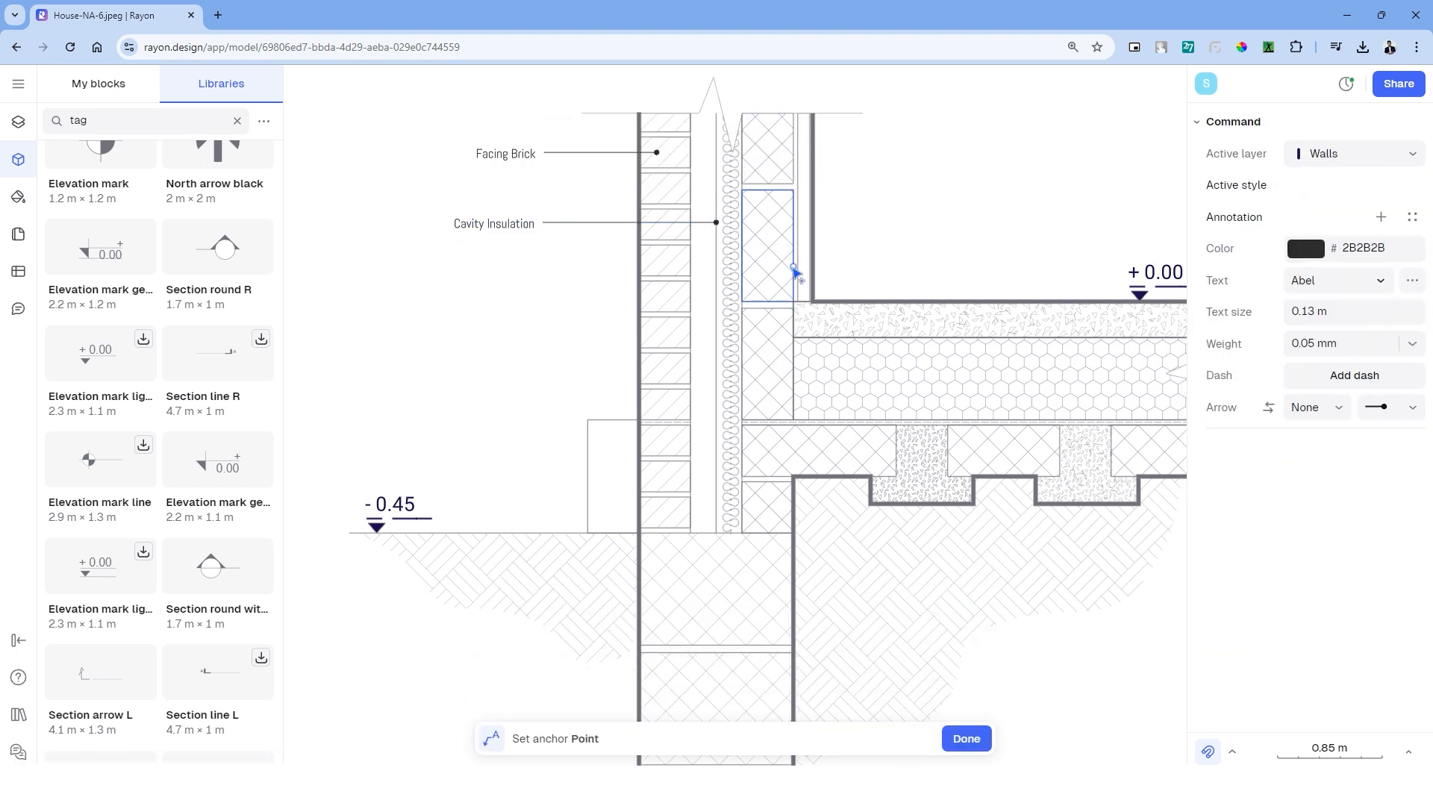
click(793, 272)
text(Damp proof course)
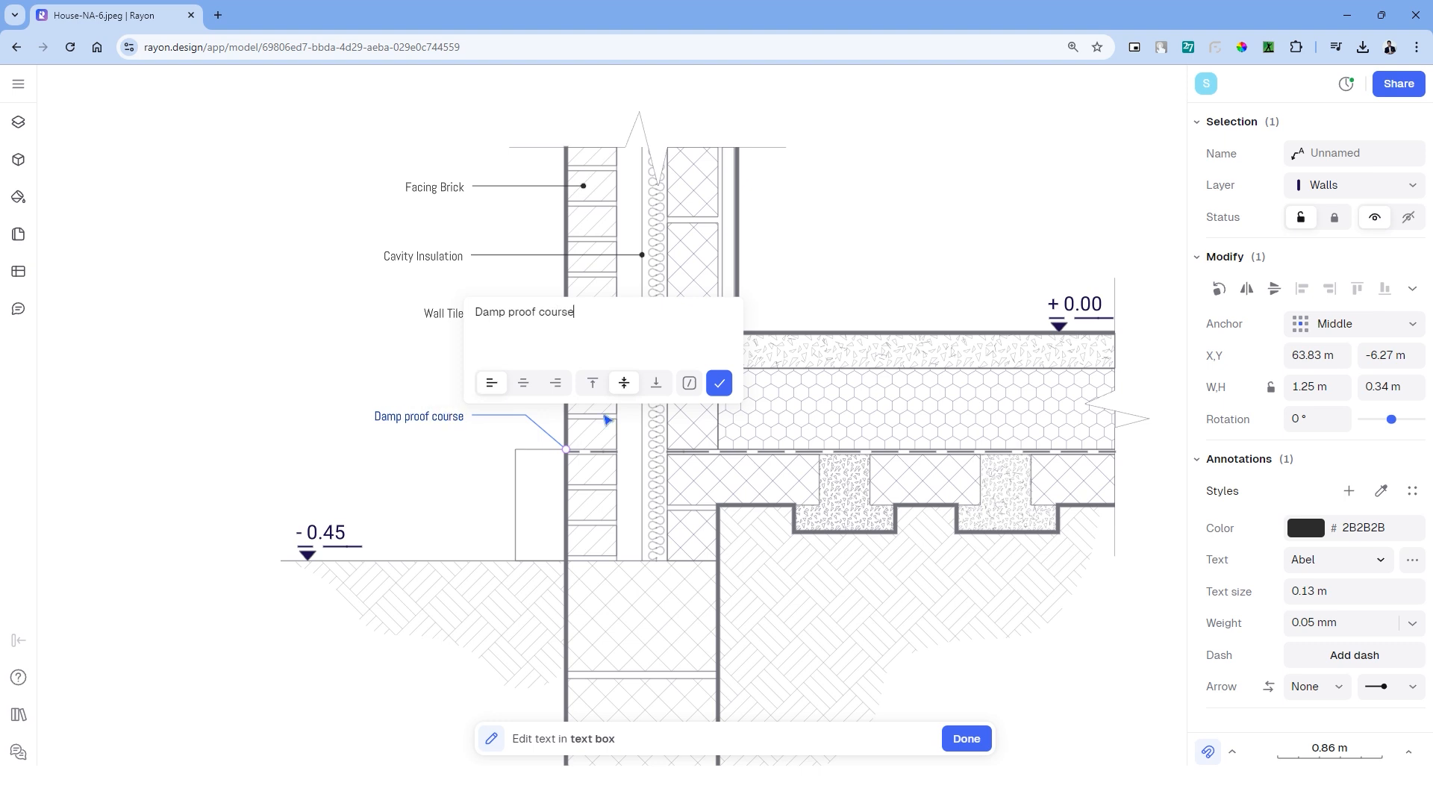
text(DPC 150mm)
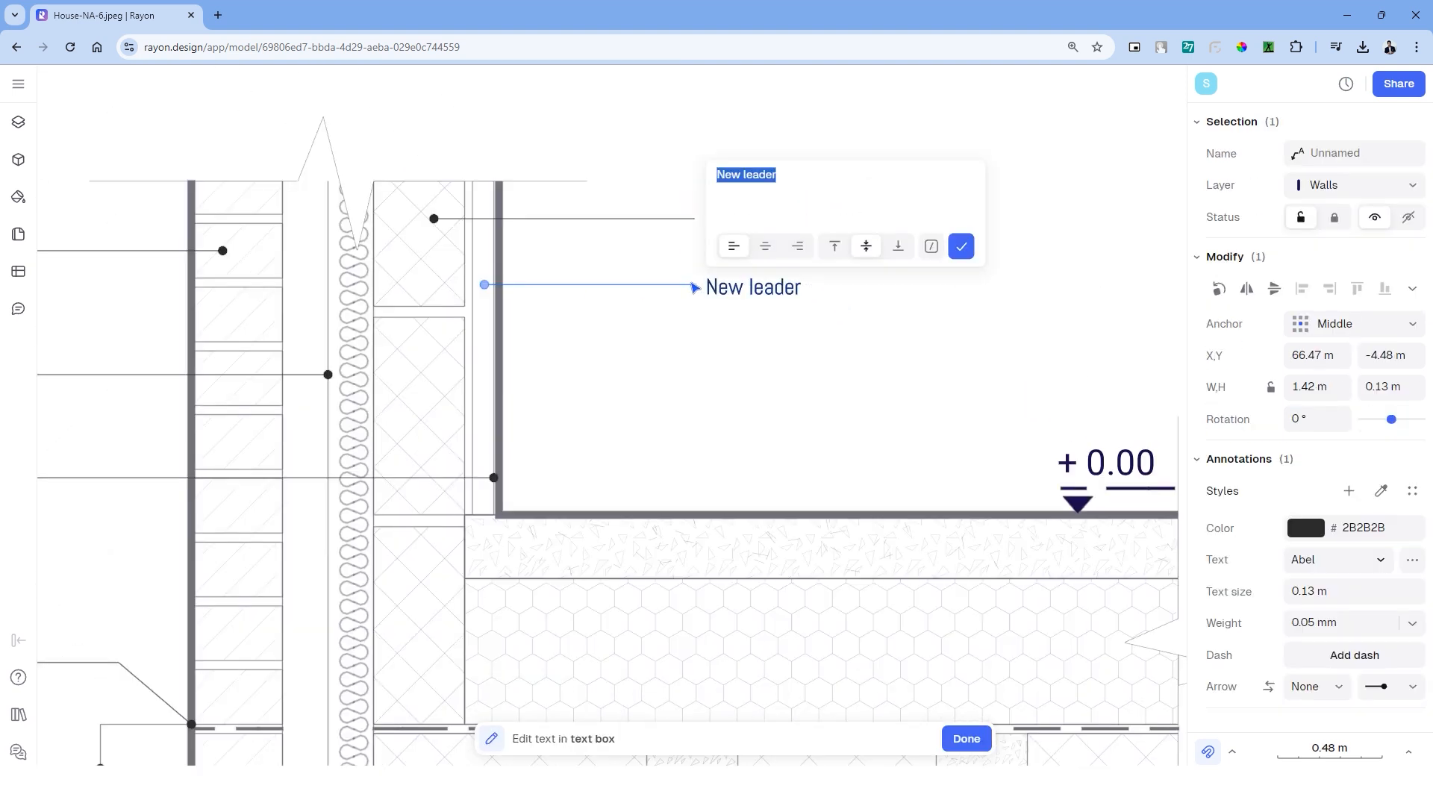
text(Perimeter l)
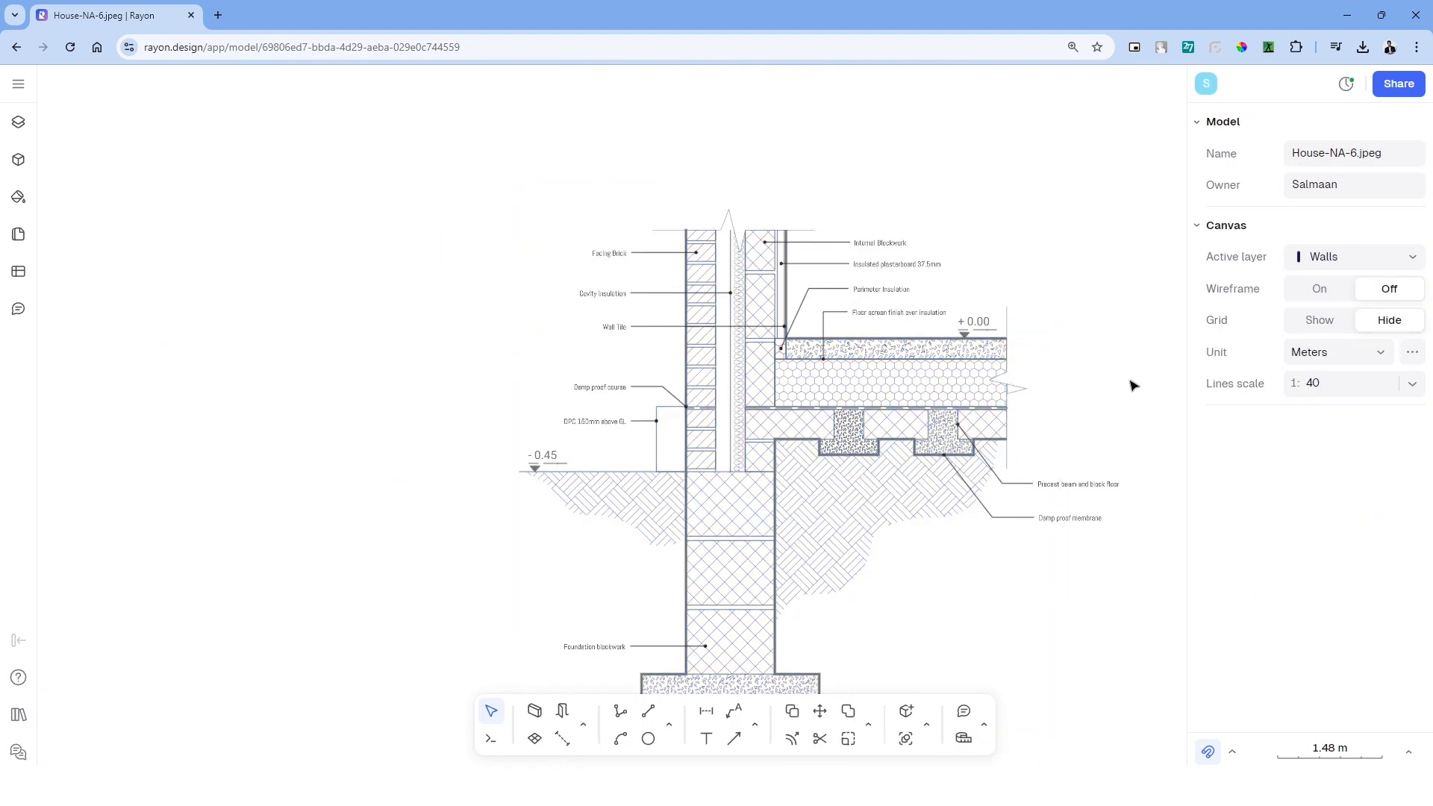
scroll(down, 3)
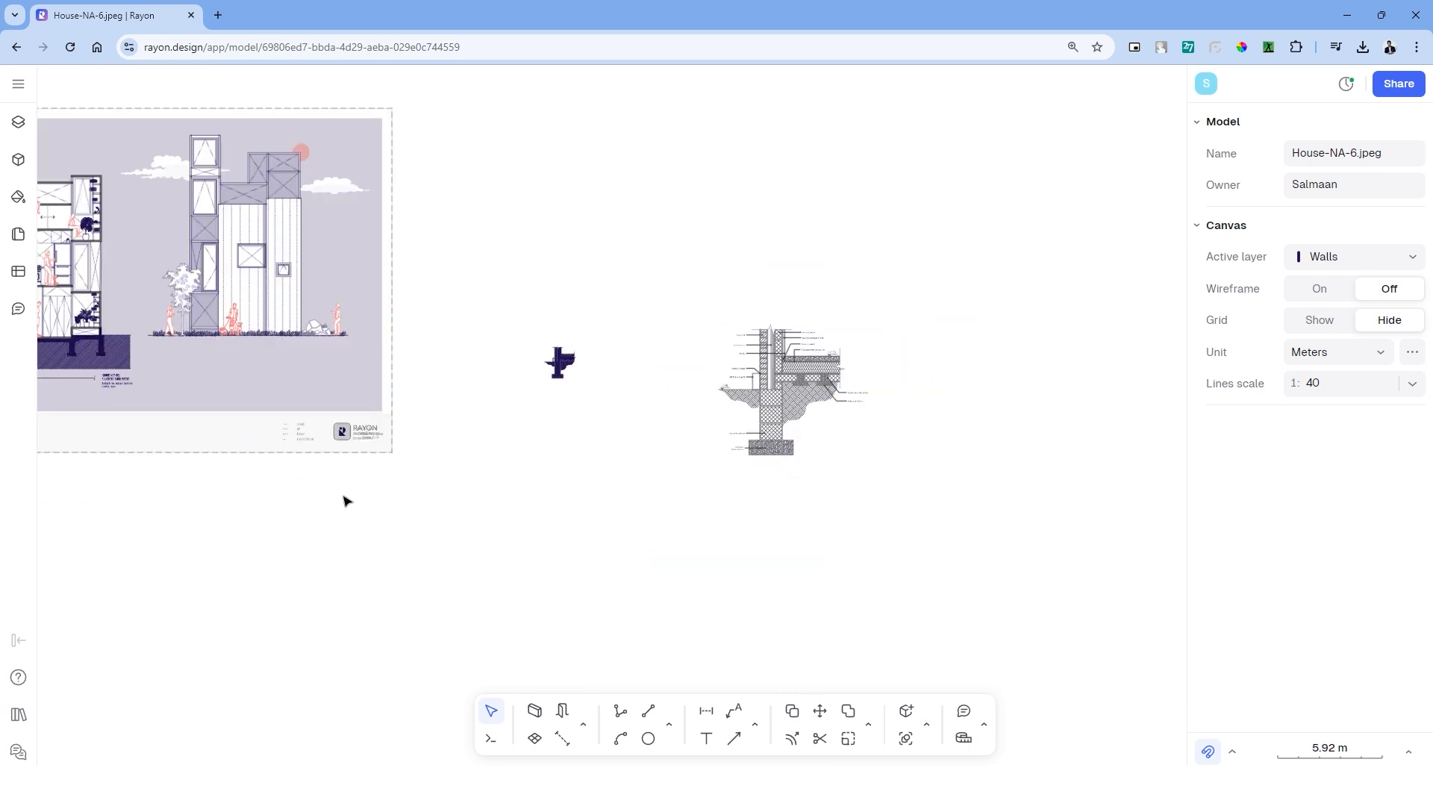